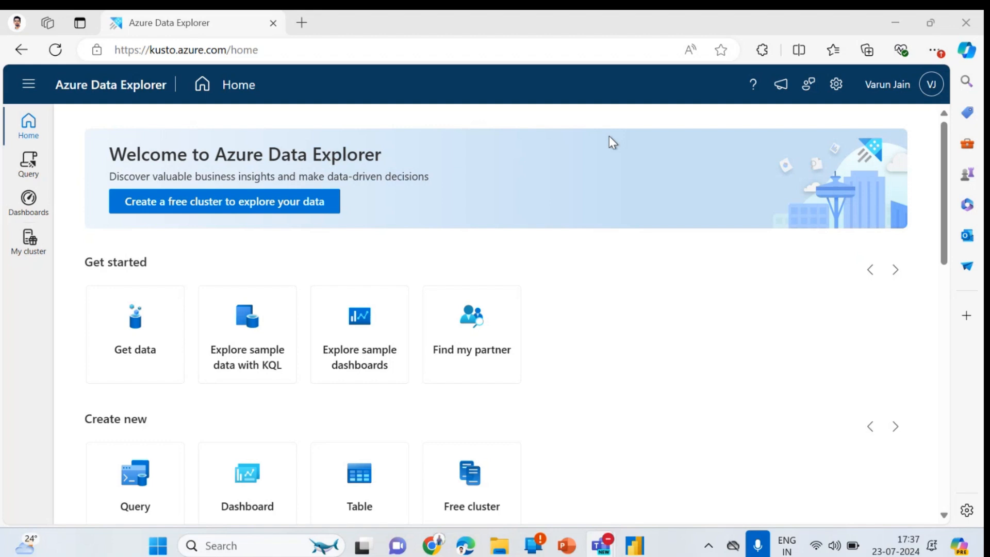
mouse_move(326, 172)
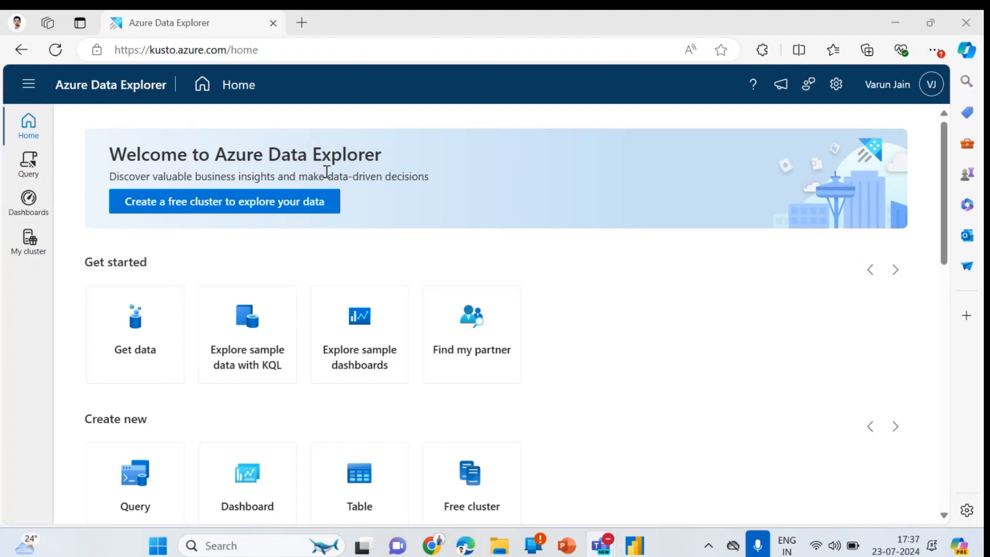
Create the free cluster VarunMyFreeCluster in Europe with database MyDatabase, accepting the terms
click(28, 243)
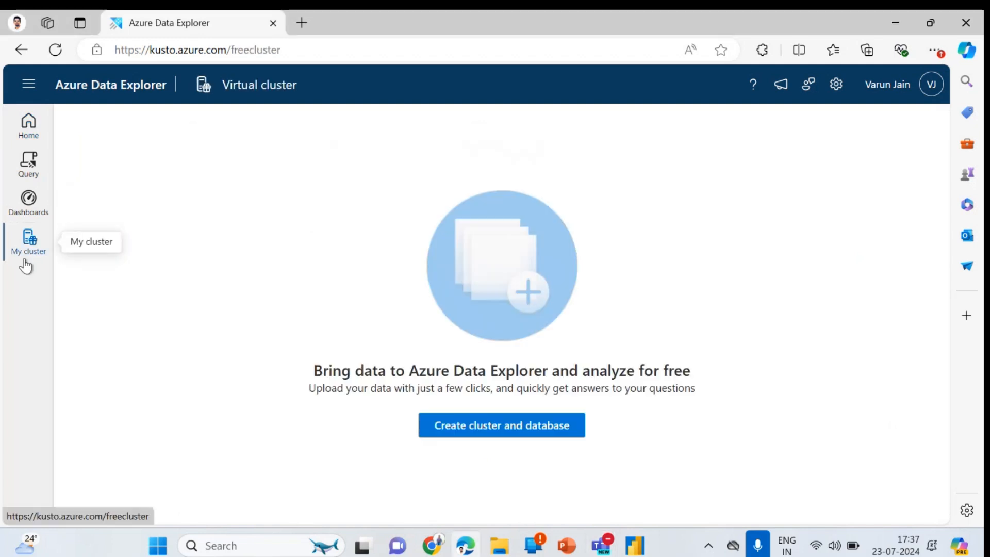
click(501, 425)
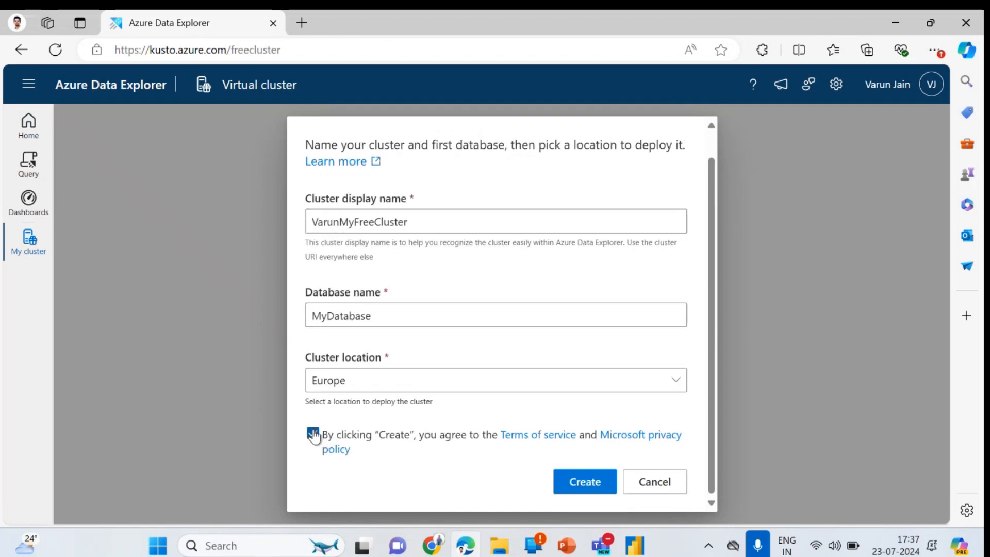
click(584, 482)
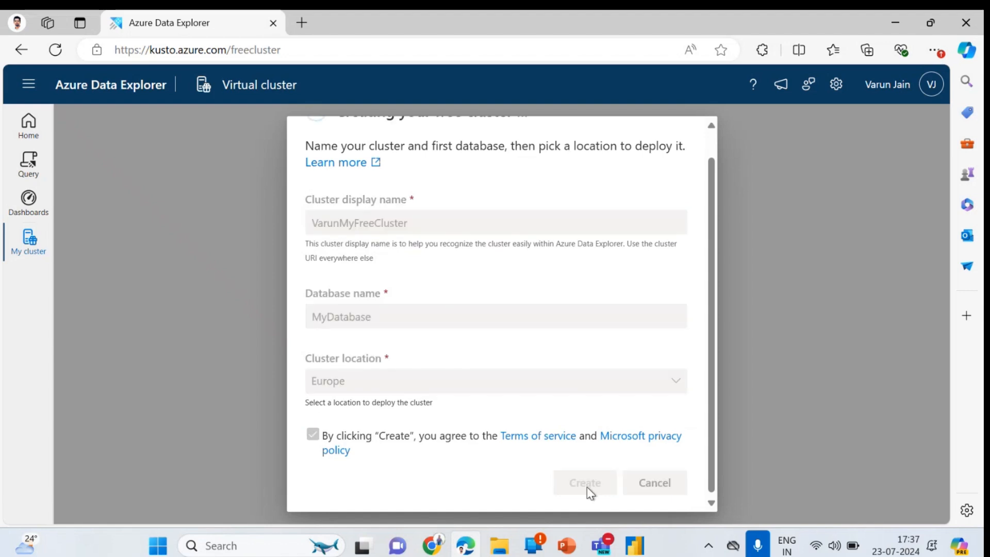
click(582, 483)
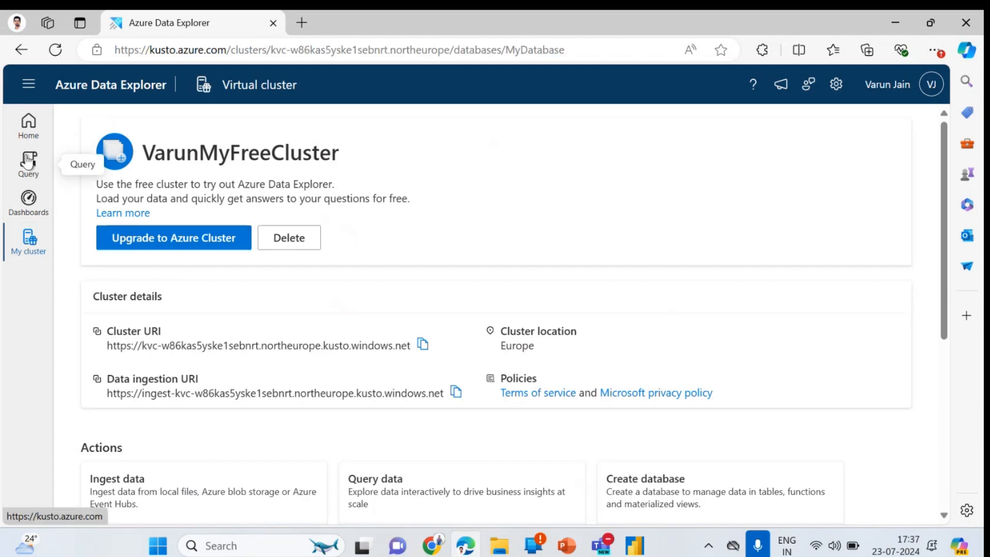
Visit the query editor for the new database and return to the home page
click(27, 164)
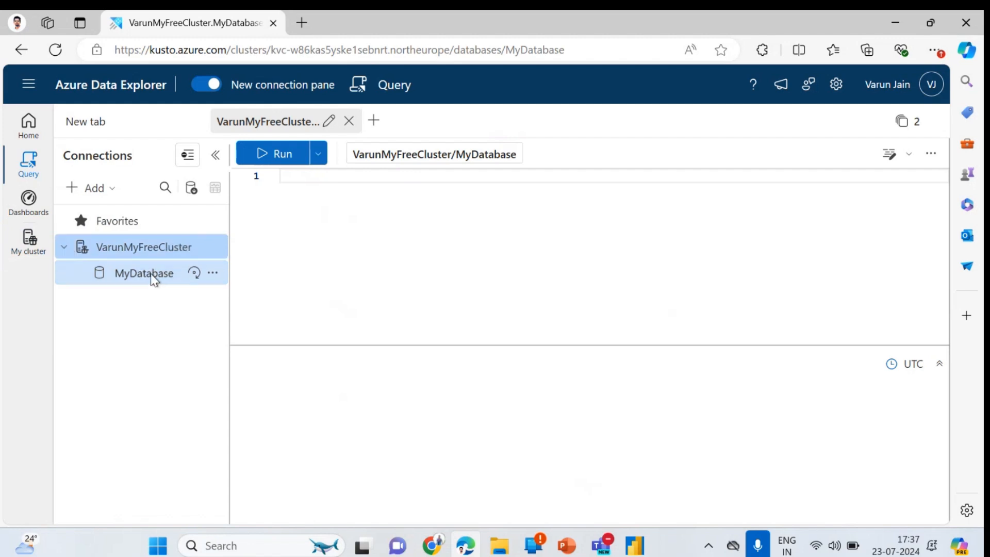
mouse_move(28, 120)
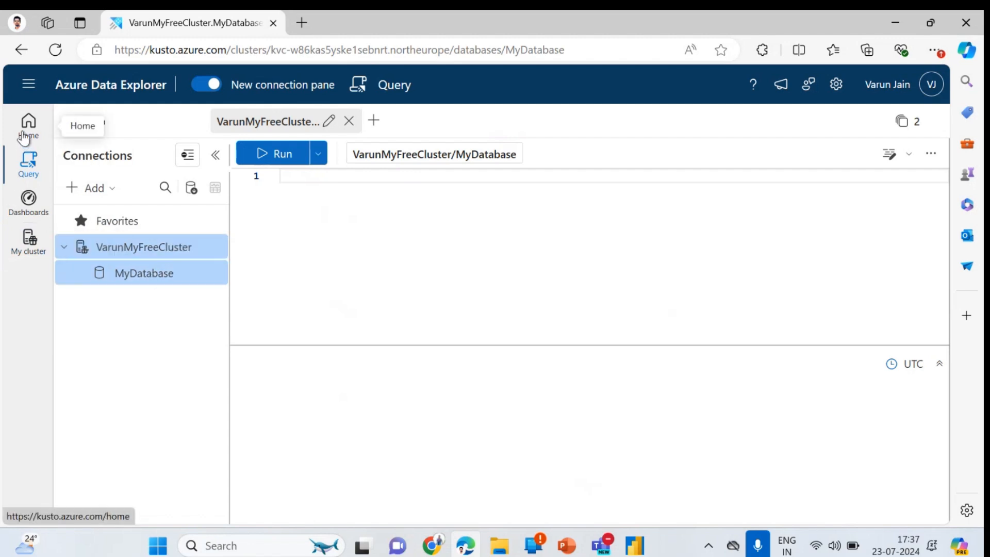
click(28, 124)
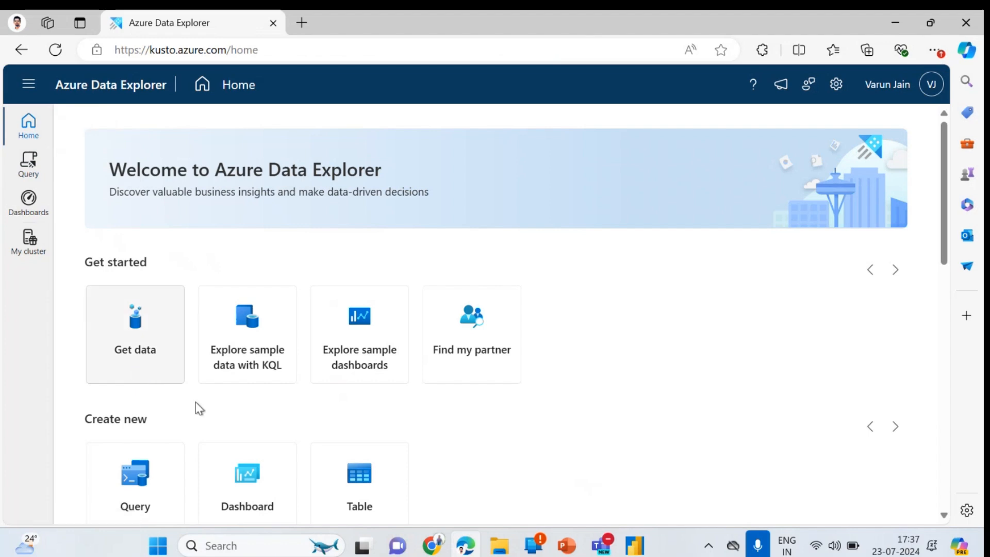
scroll(down, 3)
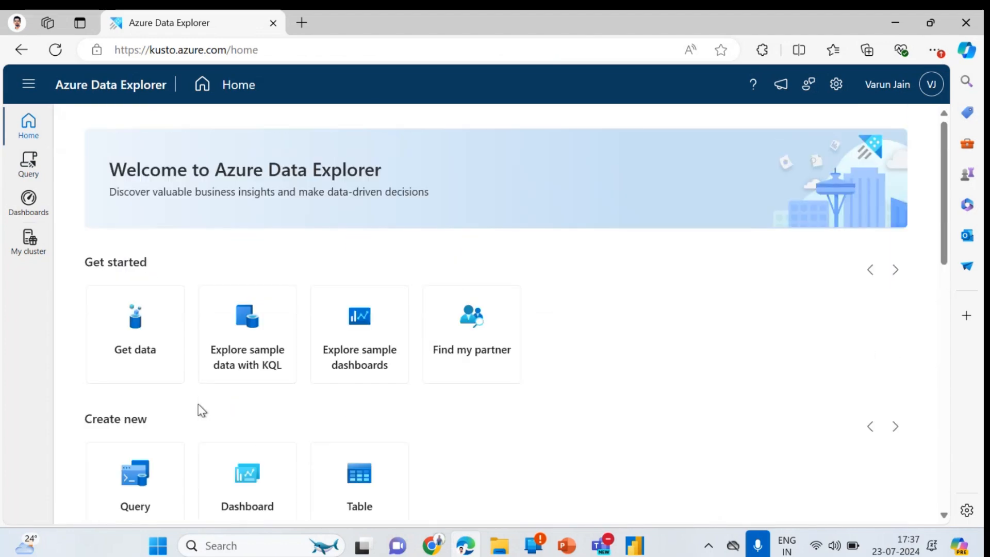
scroll(down, 3)
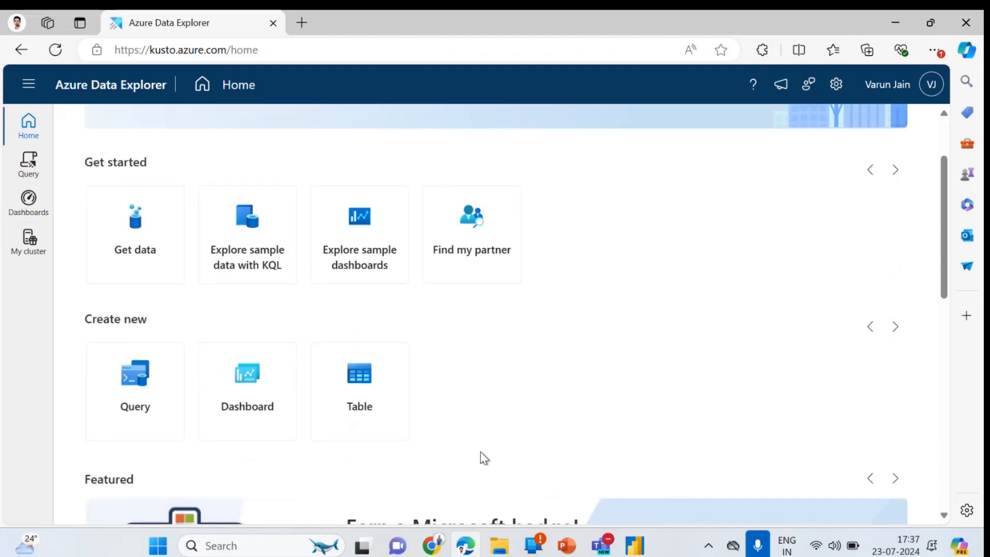
Start the Create new Table wizard for MyDatabase, then abandon it and go back Home
click(359, 390)
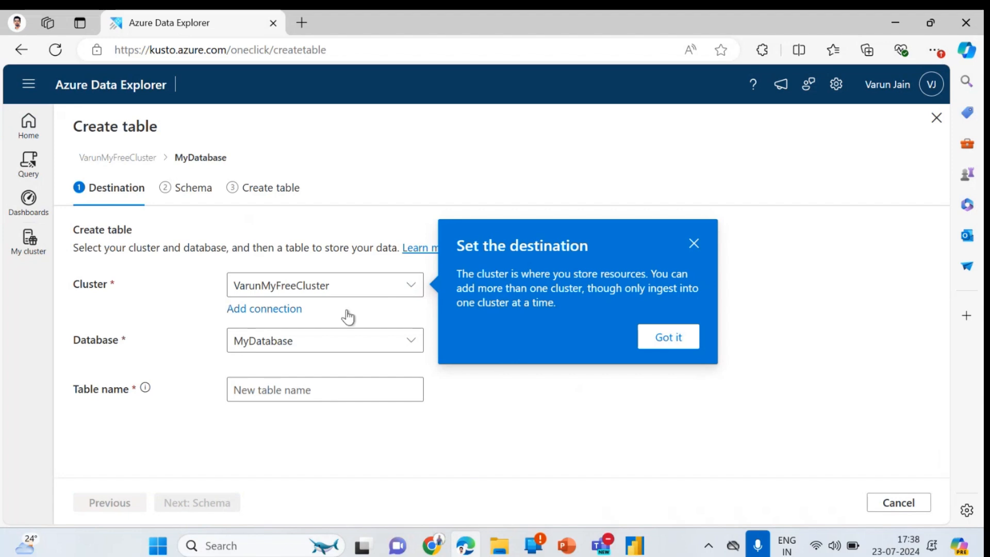
mouse_move(238, 210)
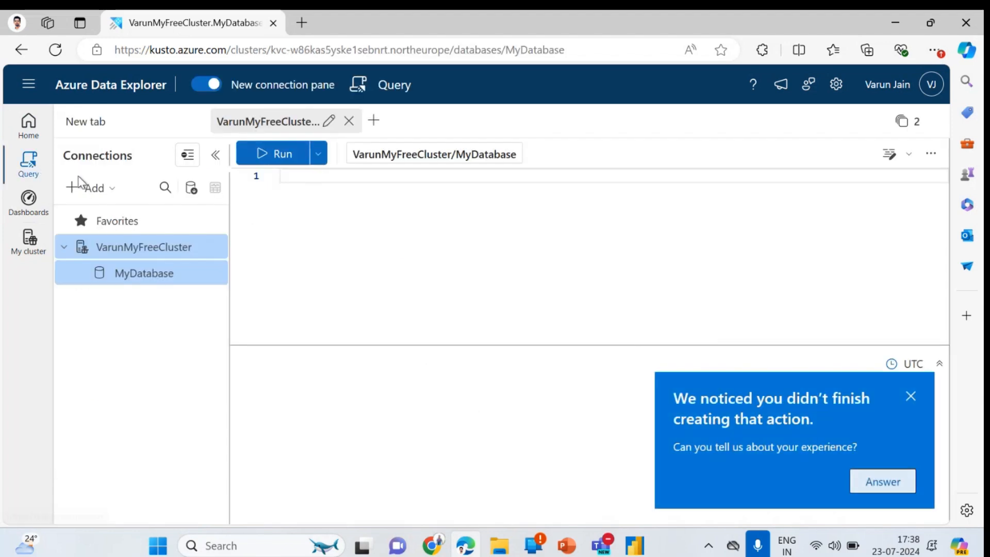
click(28, 125)
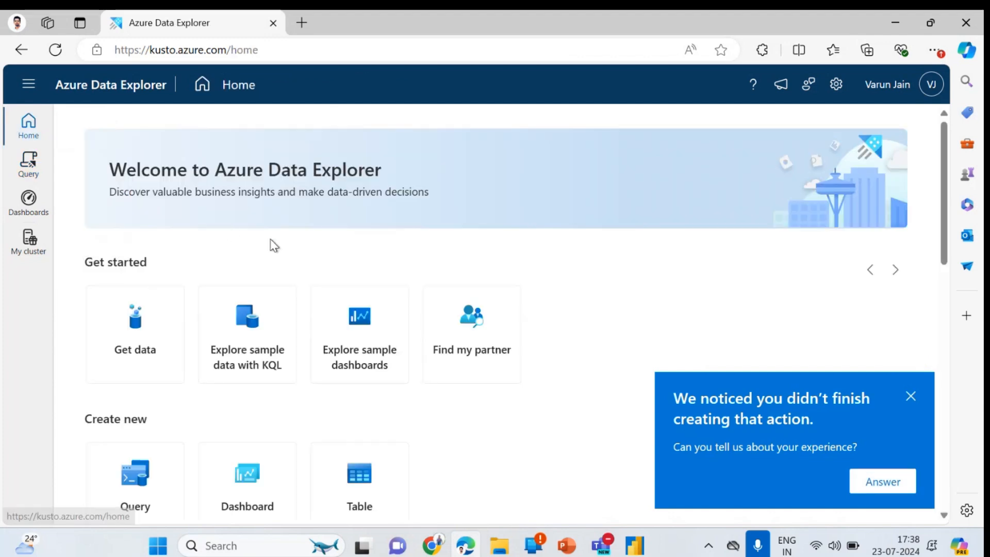
scroll(down, 3)
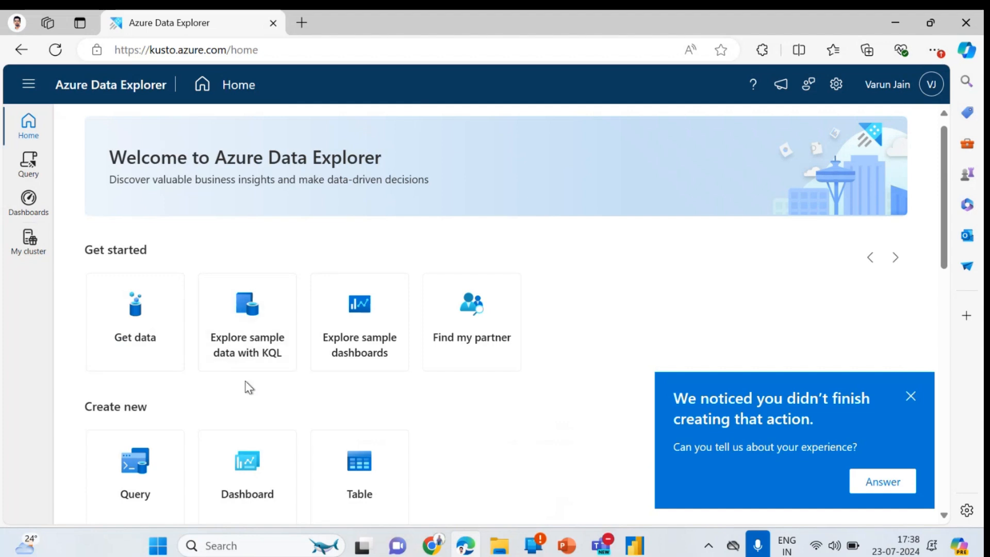
Start Get data from a local file targeting a new table under MyDatabase
click(134, 321)
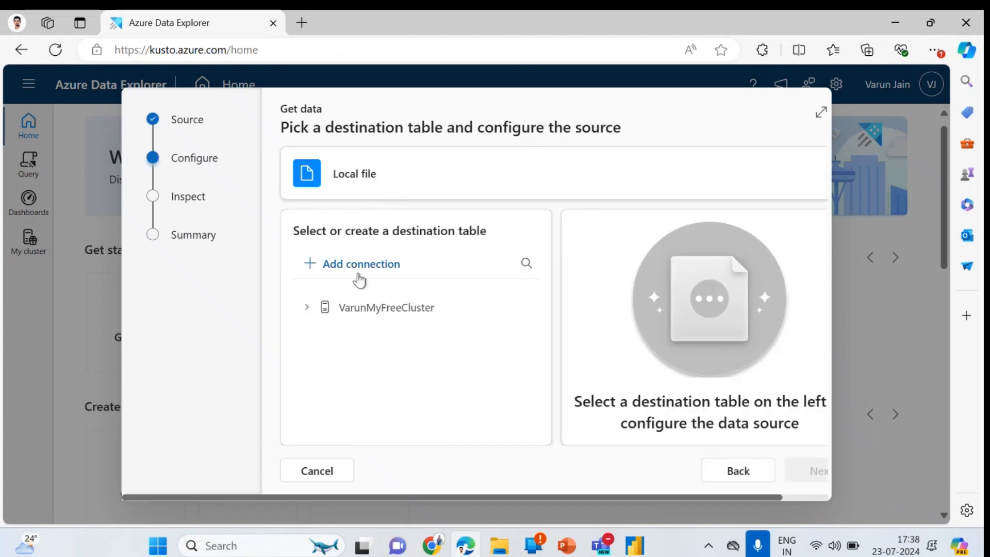
mouse_move(395, 291)
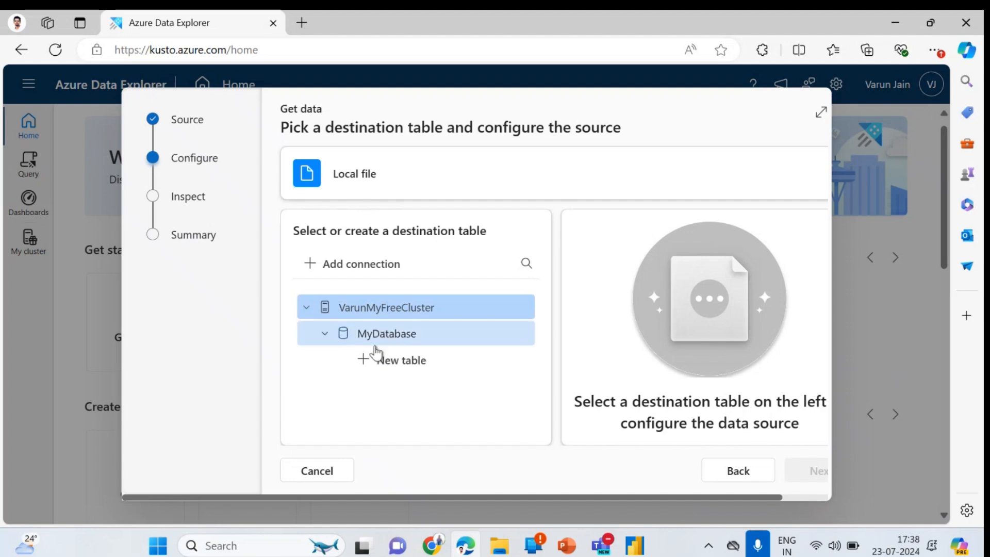
click(409, 359)
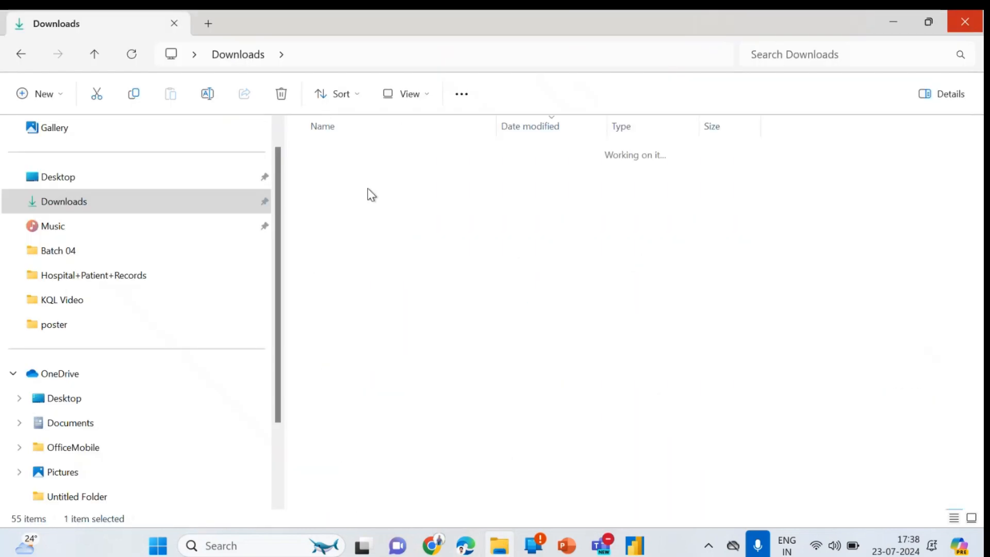
Browse into Hospital+Patient+Records and open the patients workbook in Excel
double_click(93, 274)
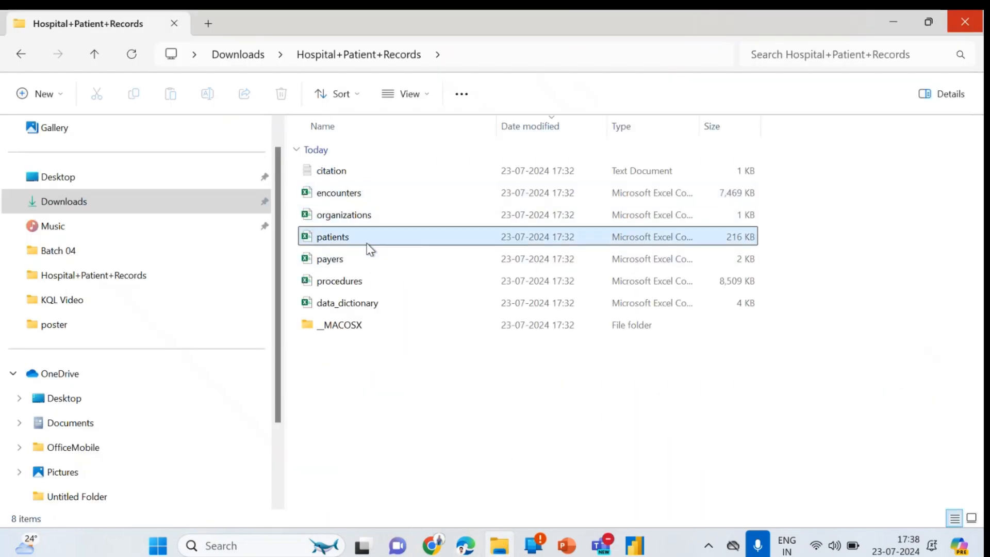
right_click(333, 237)
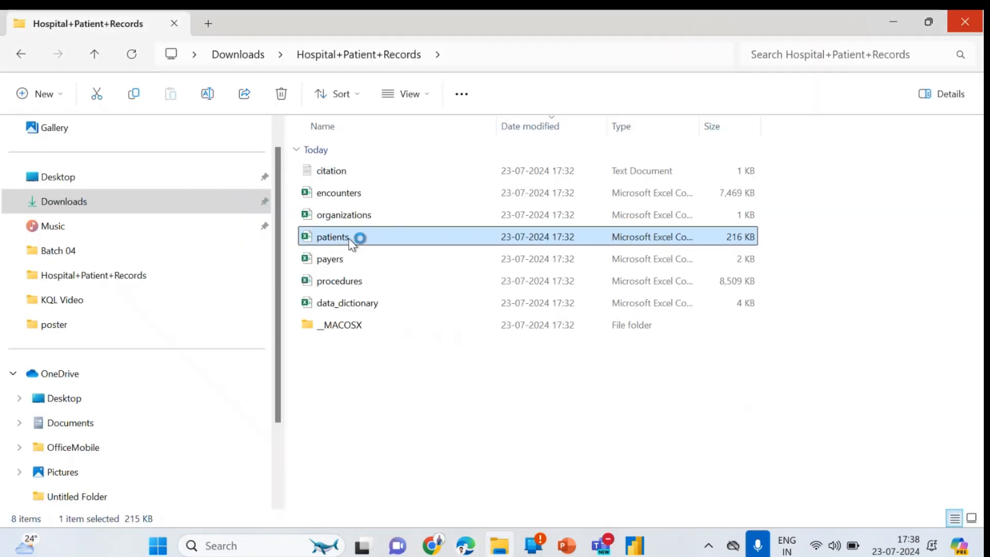
double_click(332, 237)
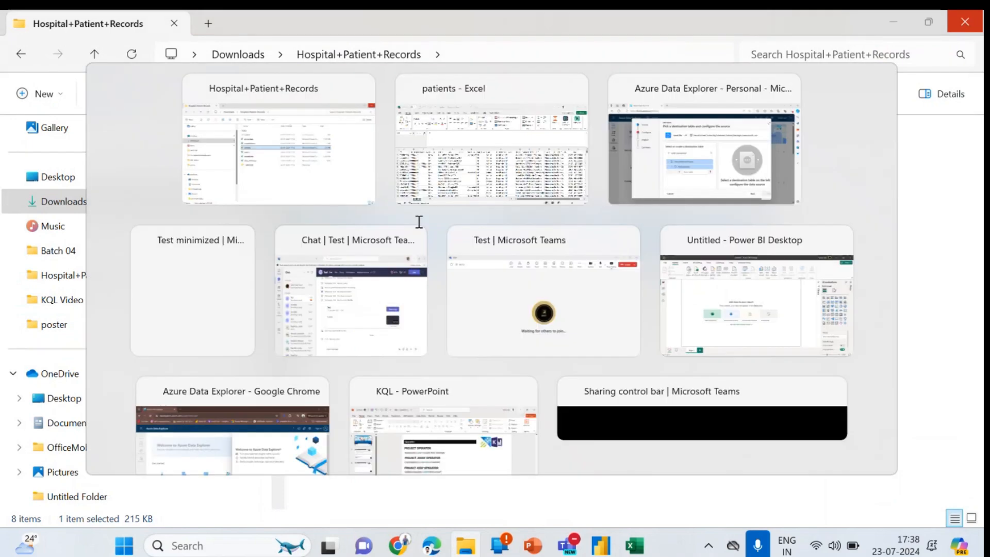
Upload patients.csv as the source for the new patients table in the Get data wizard
click(703, 152)
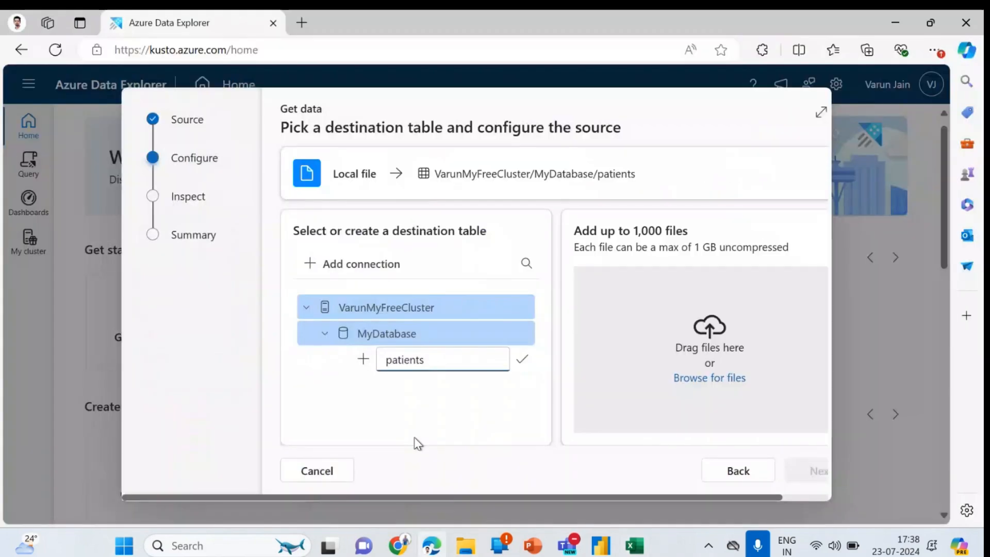
click(710, 378)
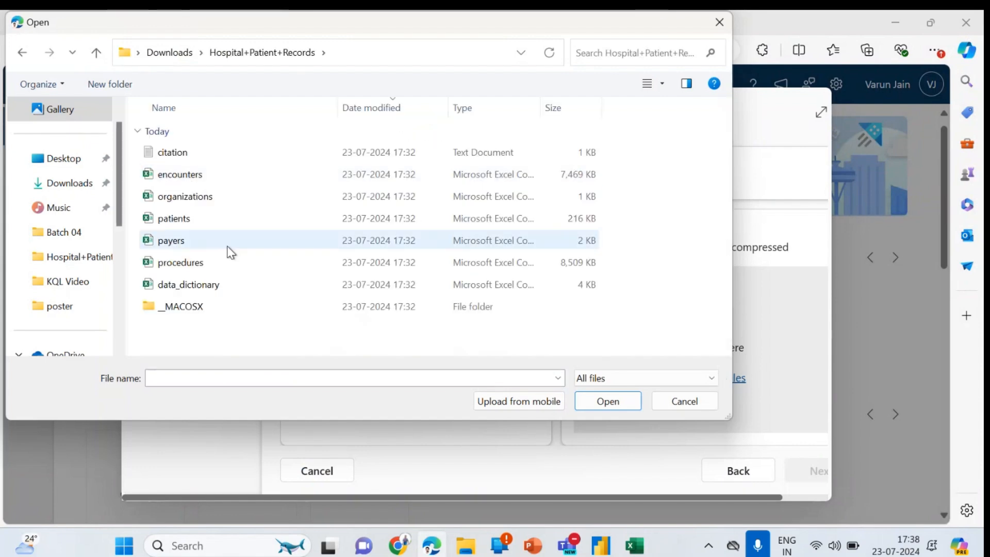
click(606, 401)
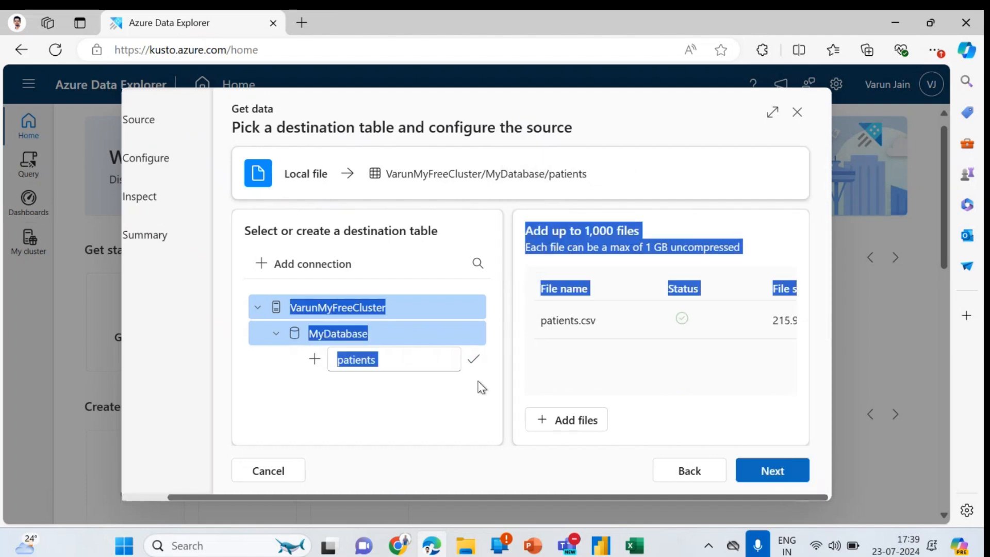
Confirm the patients table, use the first row as column headers and finish to queue ingestion
click(473, 359)
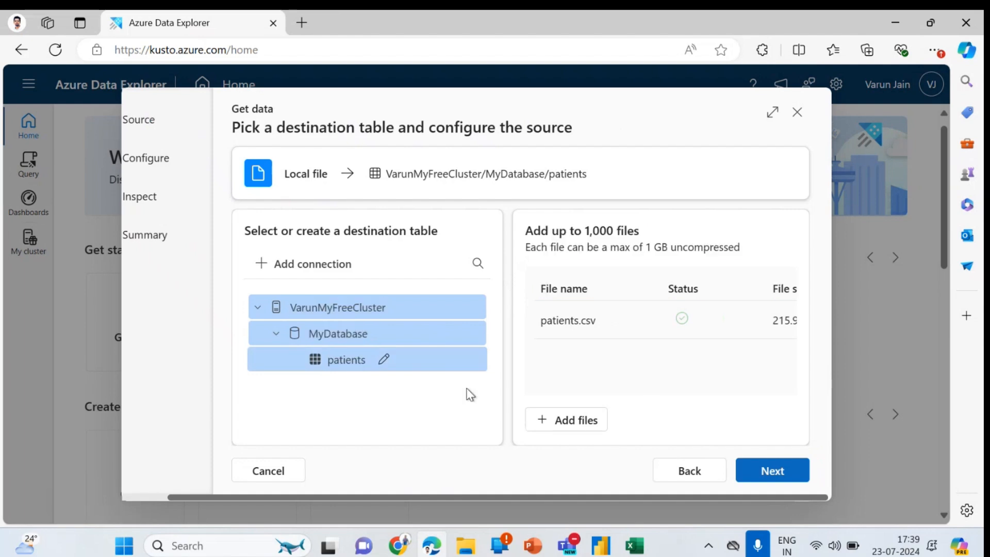
click(772, 470)
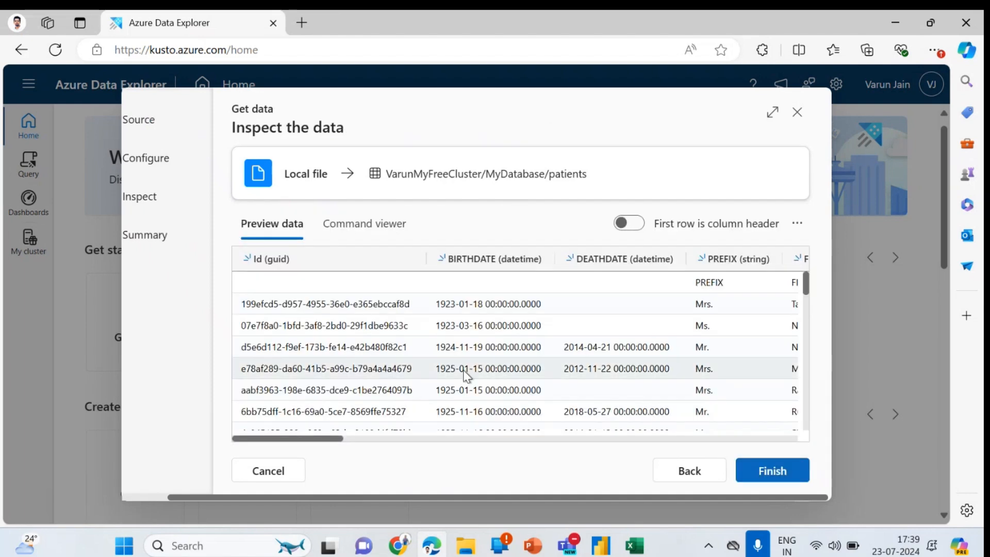
click(628, 223)
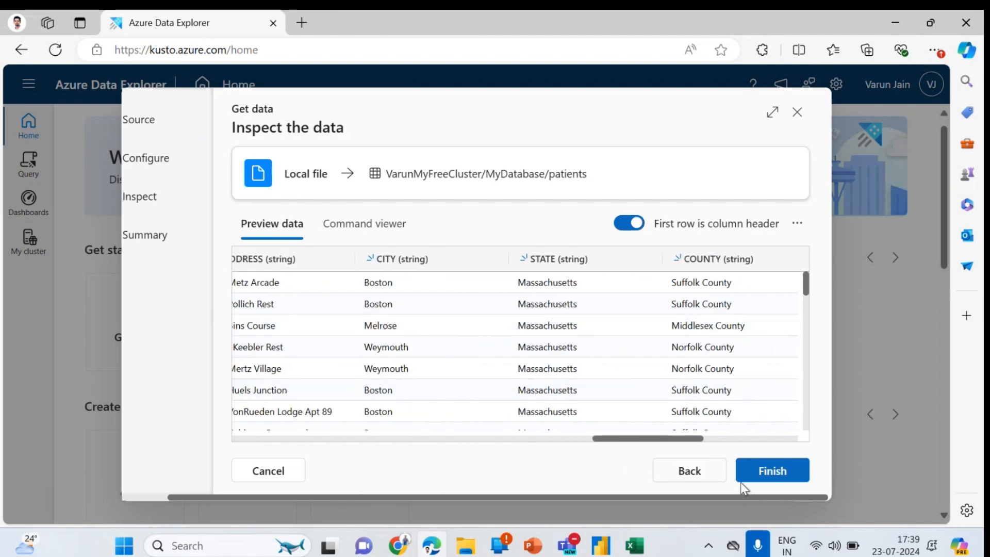
click(772, 470)
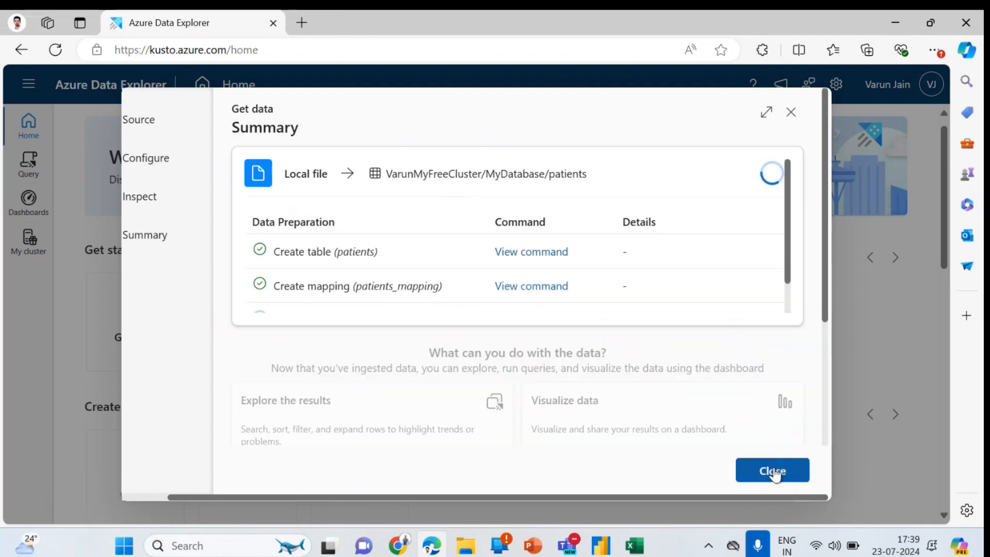
mouse_move(599, 362)
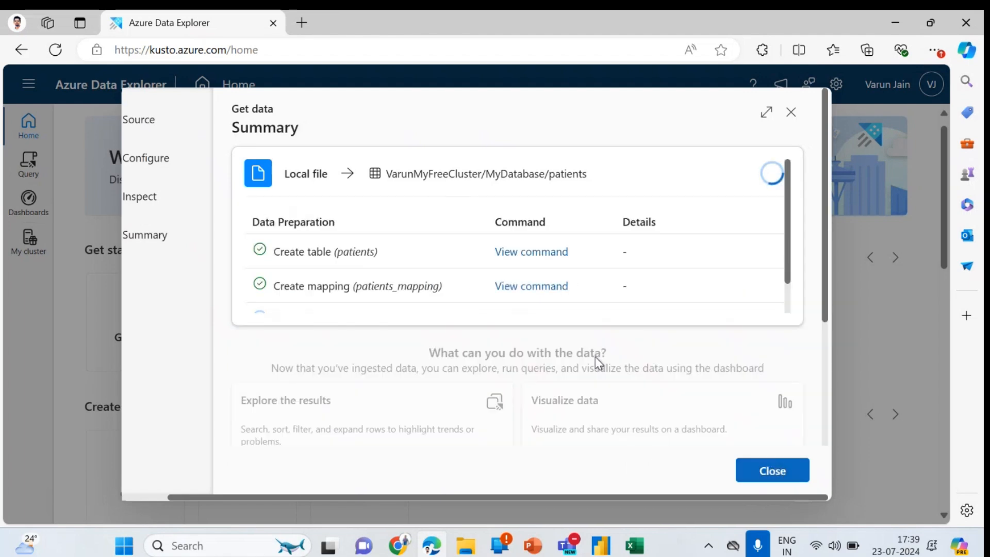
scroll(down, 3)
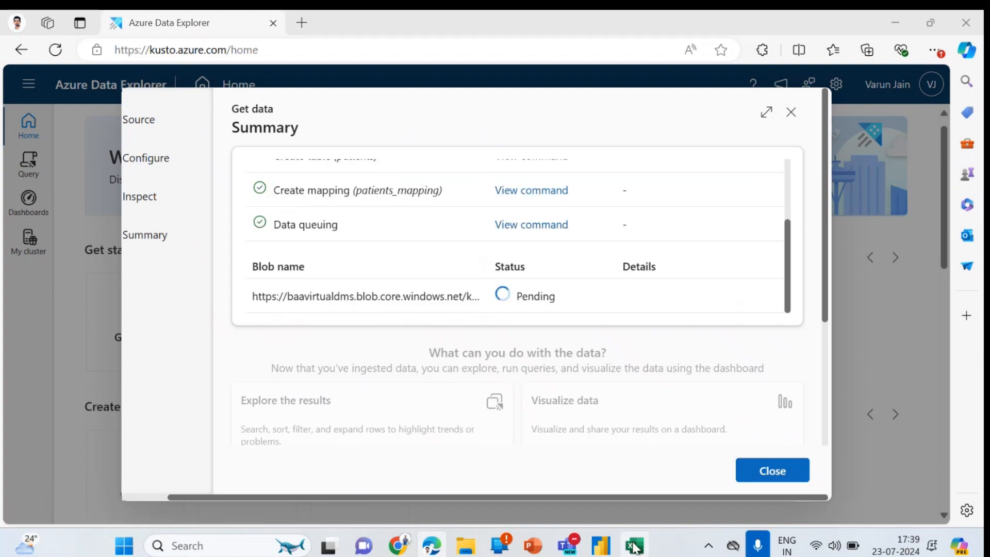
Review the patients records in the Excel workbook while ingestion completes
click(634, 545)
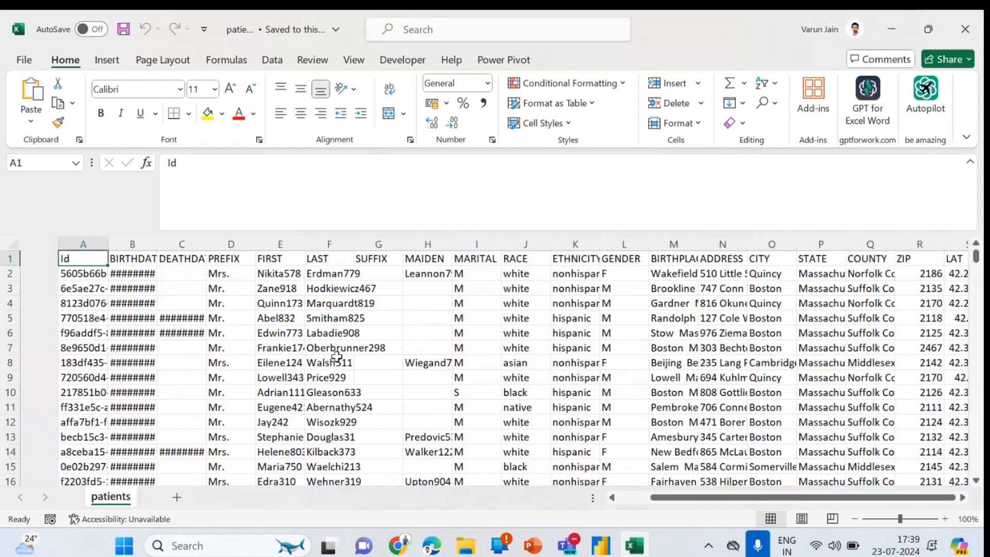
scroll(down, 3)
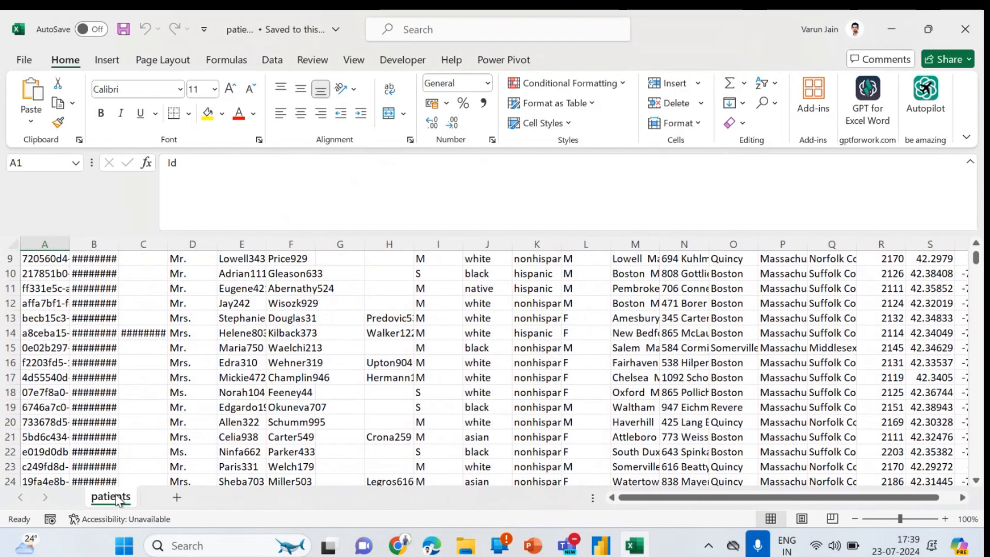
scroll(up, 3)
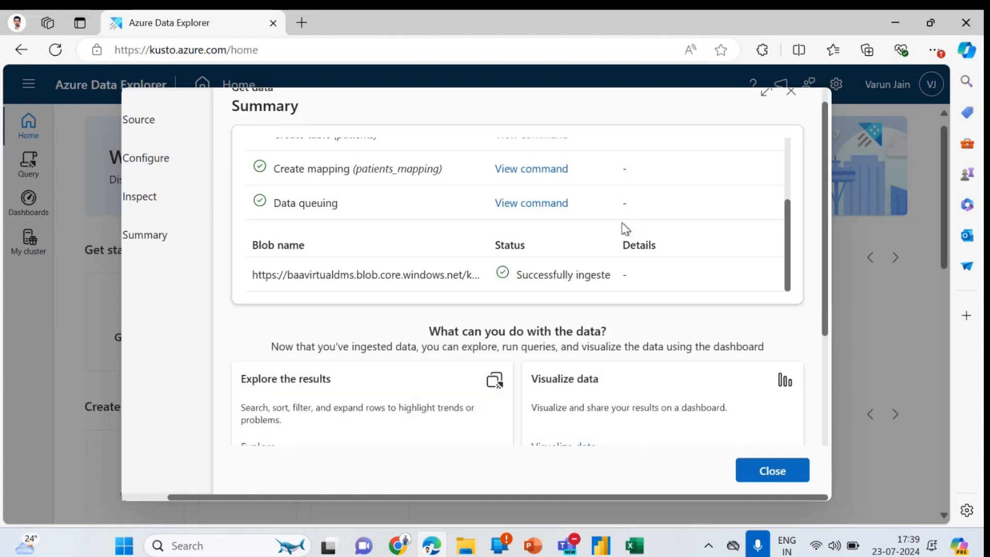
Close the wizard, confirm the patients table under MyDatabase in Query, and return Home
scroll(down, 3)
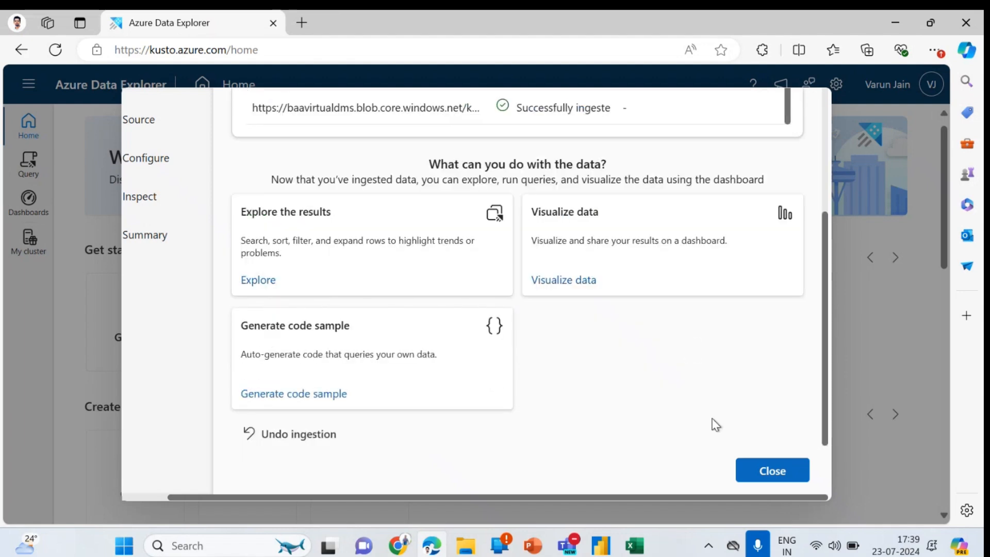
click(771, 470)
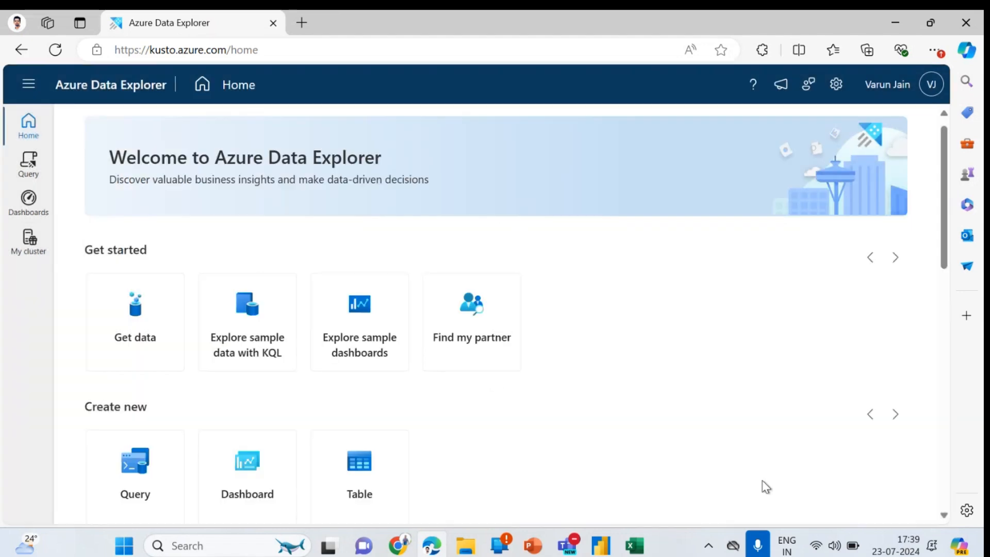
click(29, 164)
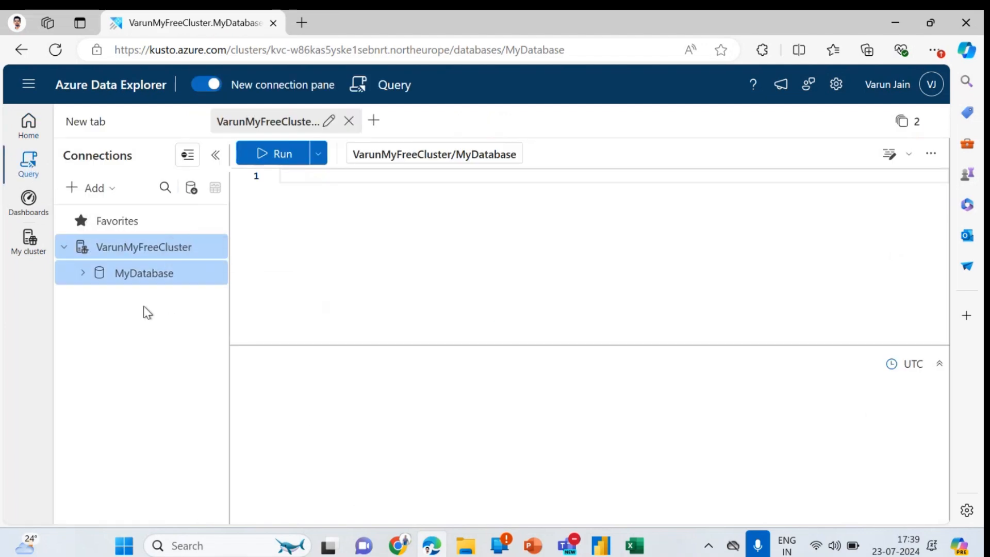
click(82, 273)
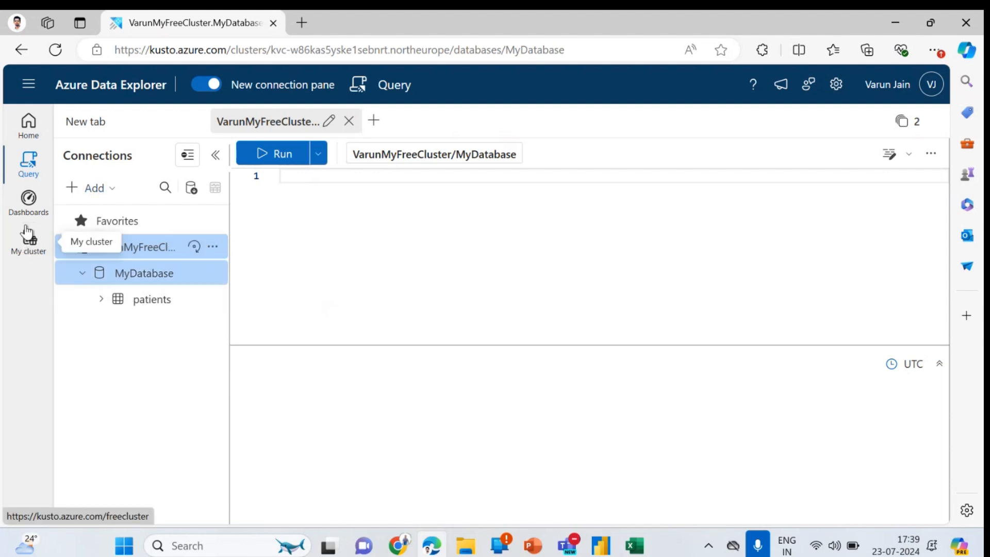
click(28, 124)
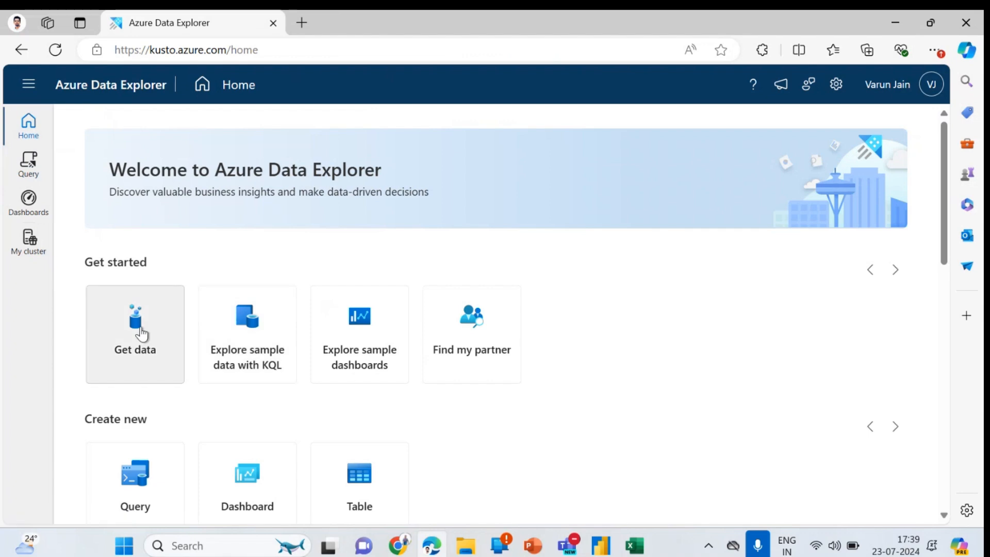
Start a second local-file Get data import with a new table under VarunMyFreeCluster's MyDatabase
click(134, 334)
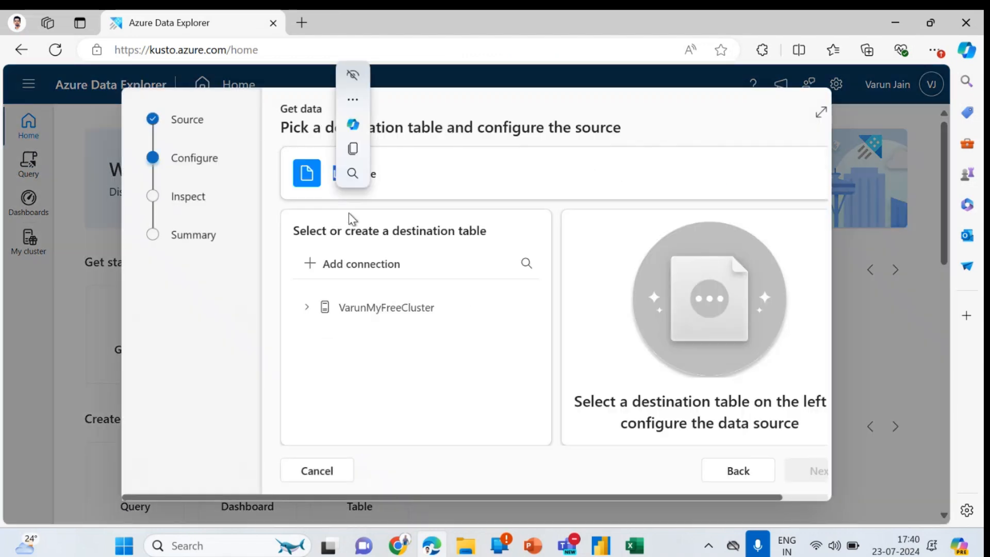
click(308, 307)
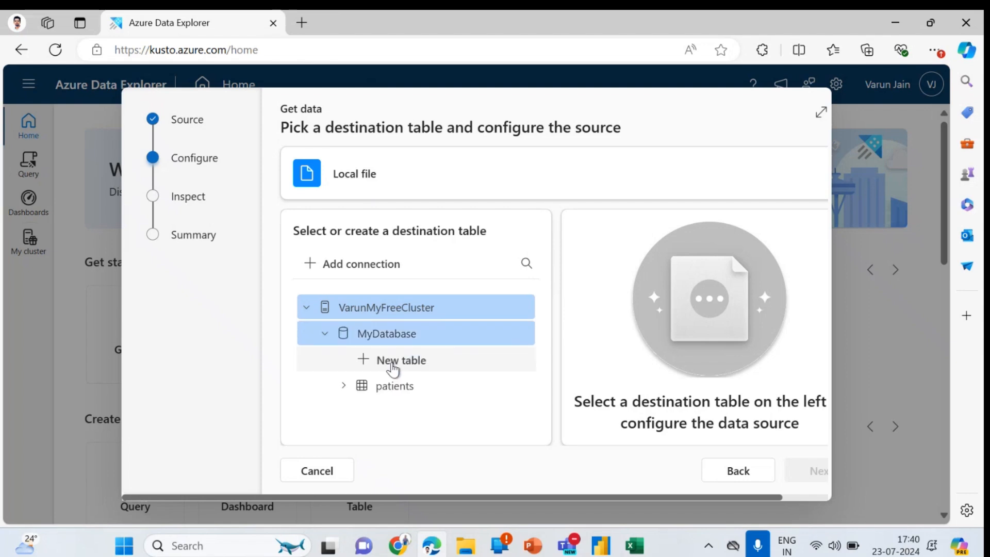
mouse_move(409, 357)
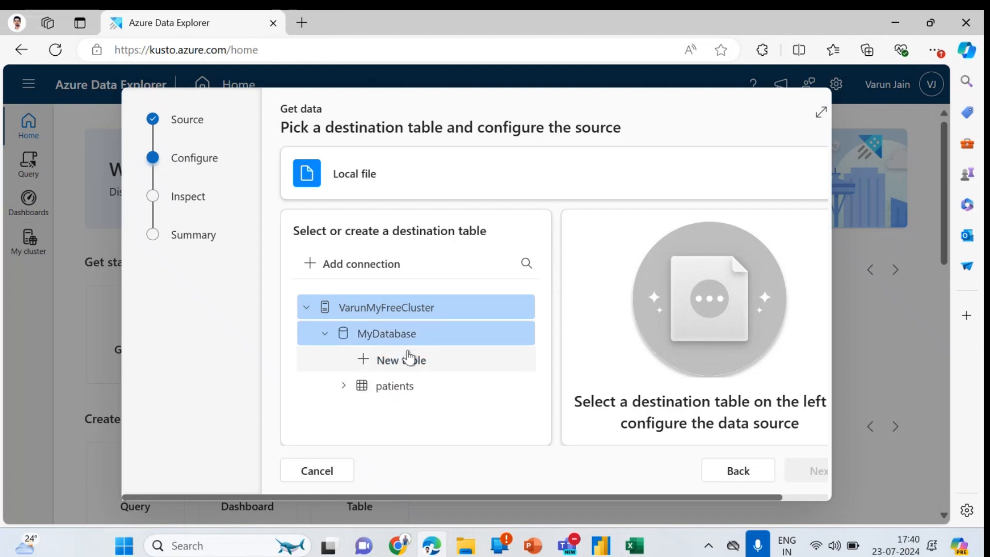
click(409, 359)
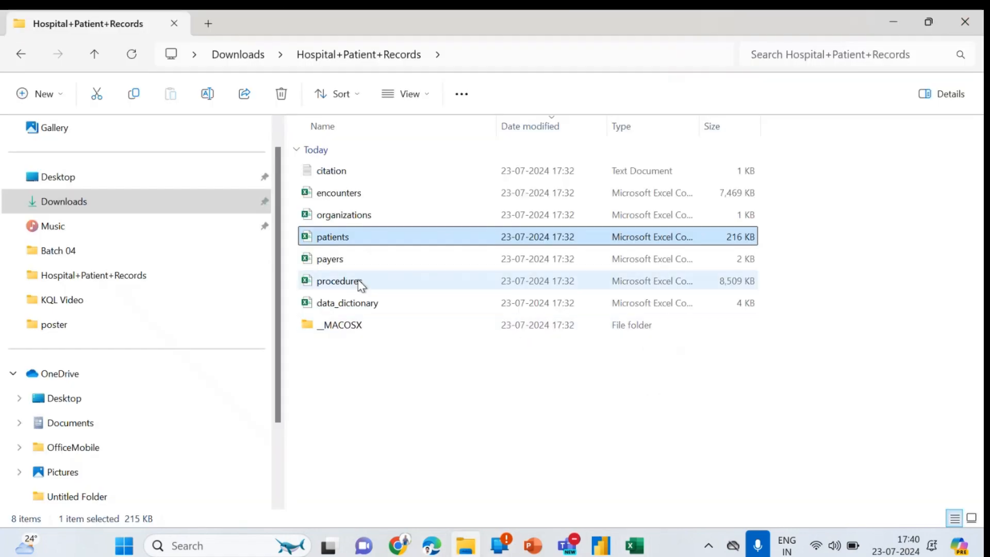
Return to the wizard to name the new table procedures after checking the file name
click(340, 281)
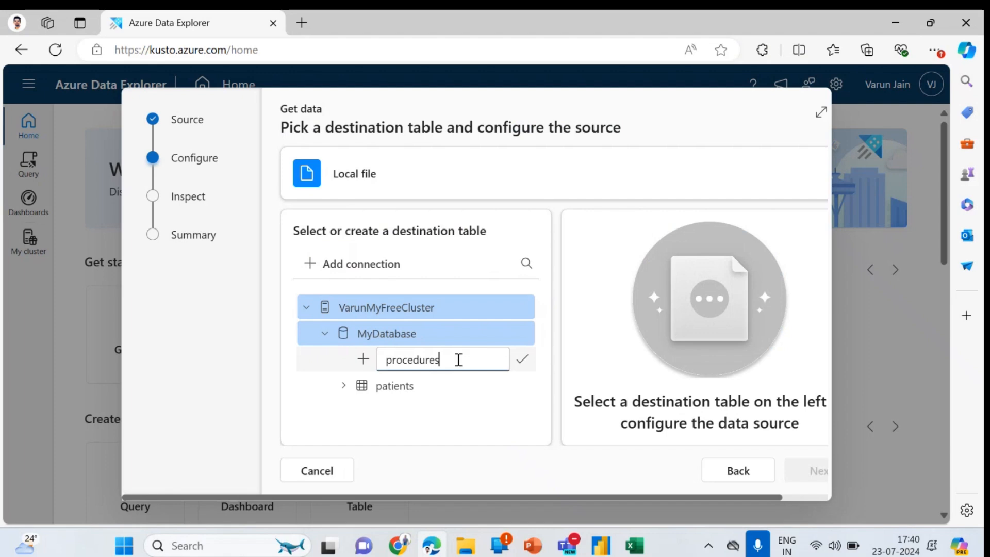
Confirm the procedures table name, add procedures.csv as its source and move to the data preview
click(522, 359)
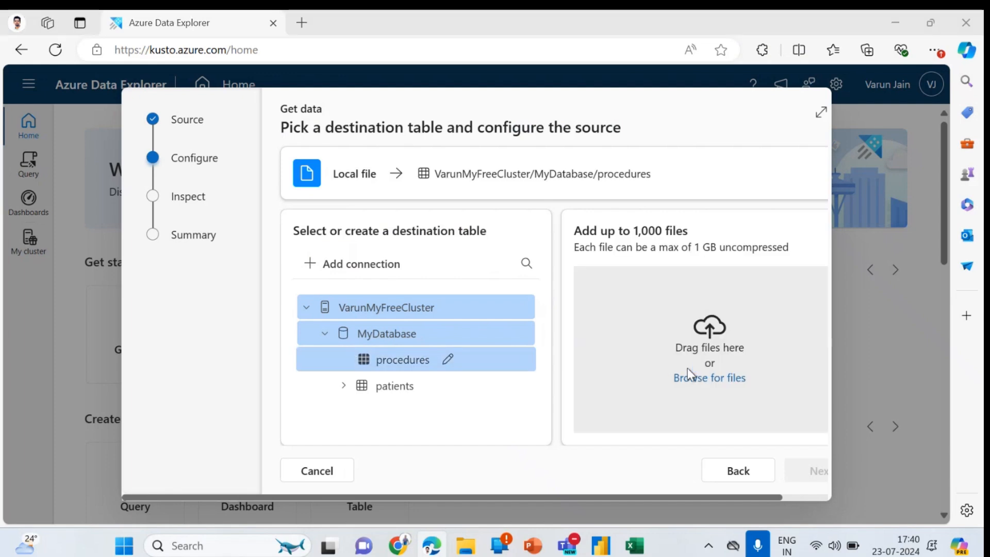
click(709, 378)
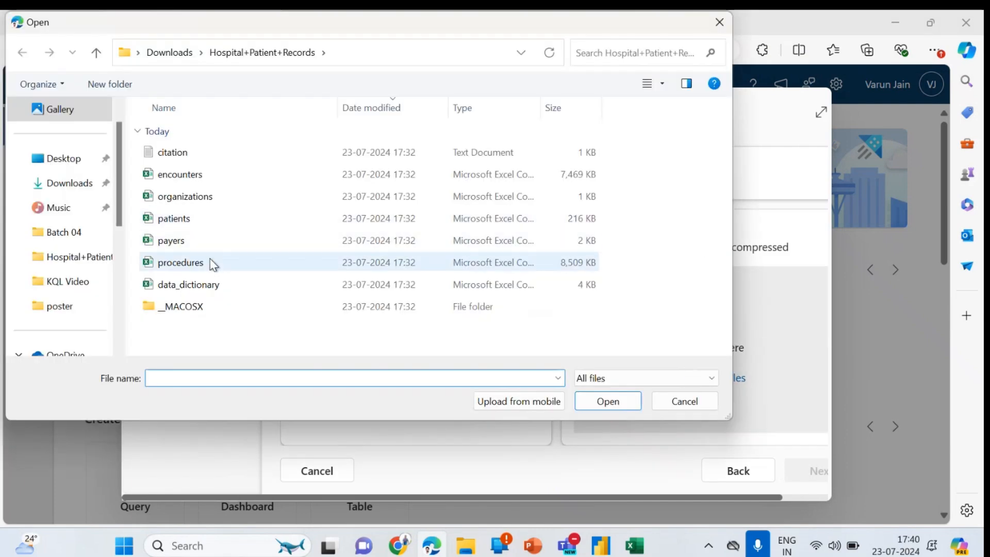
click(607, 402)
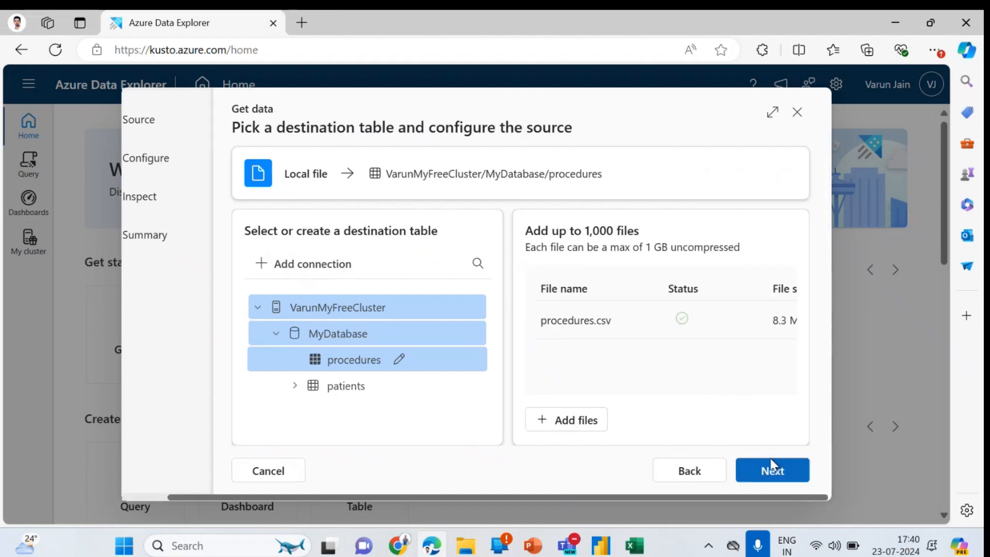
click(772, 471)
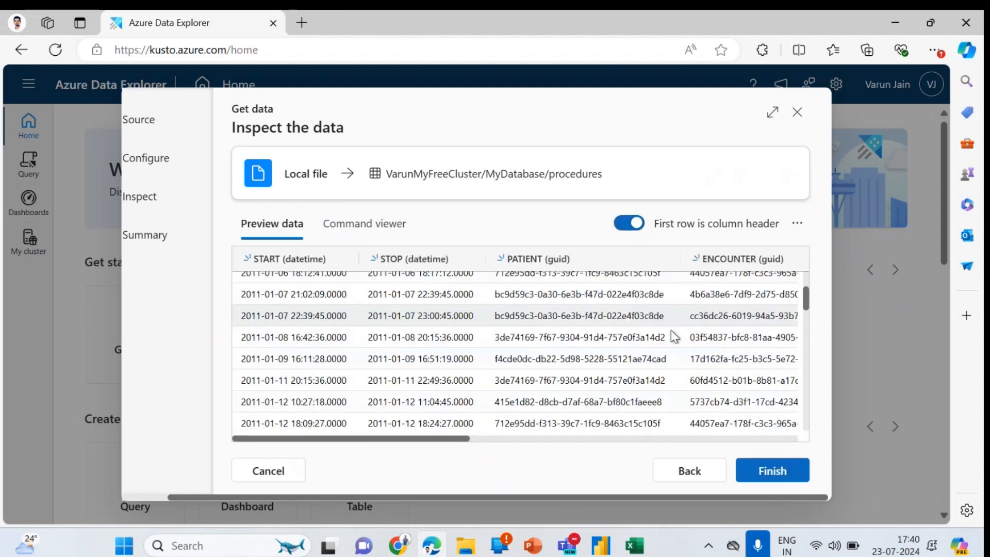
Finish ingesting procedures.csv, check the Summary shows Successfully ingested, and close the wizard
click(772, 471)
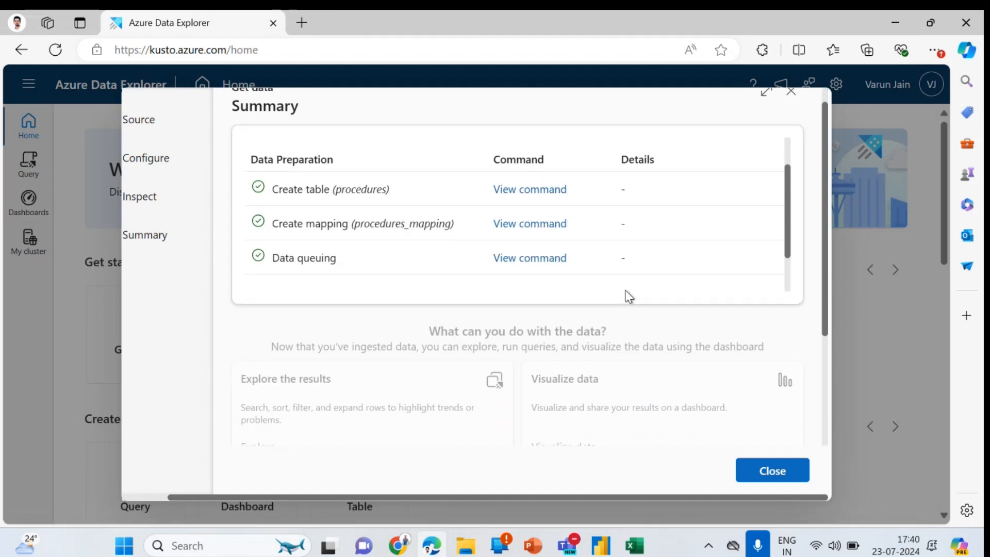
scroll(down, 3)
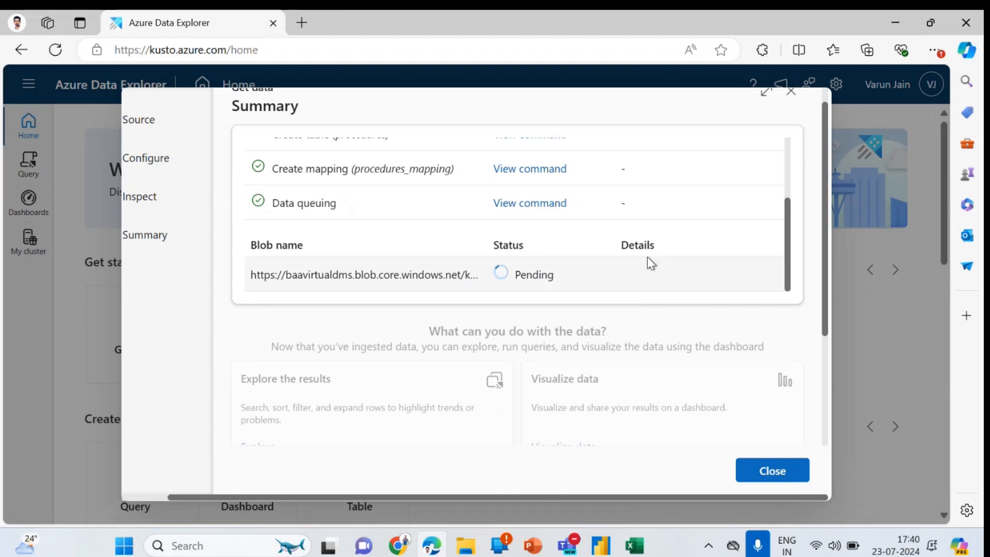
scroll(down, 3)
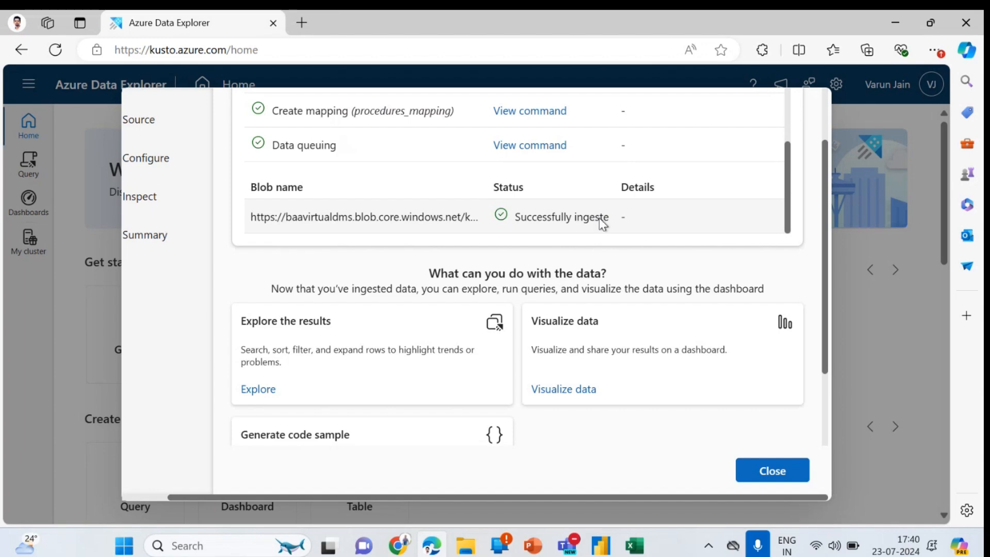
click(772, 470)
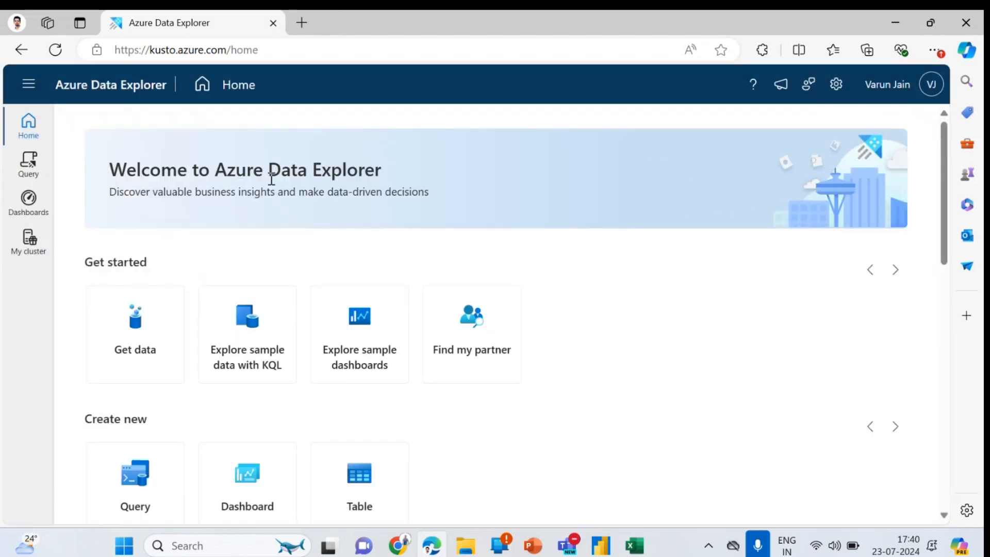
mouse_move(29, 164)
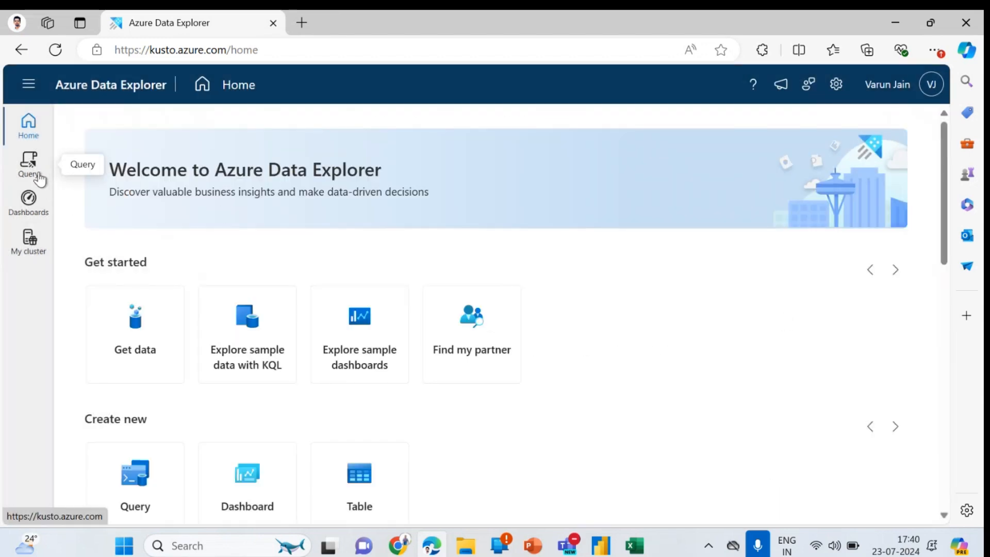
Refresh MyDatabase in the Query workspace and run a patients query returning 974 records
click(27, 165)
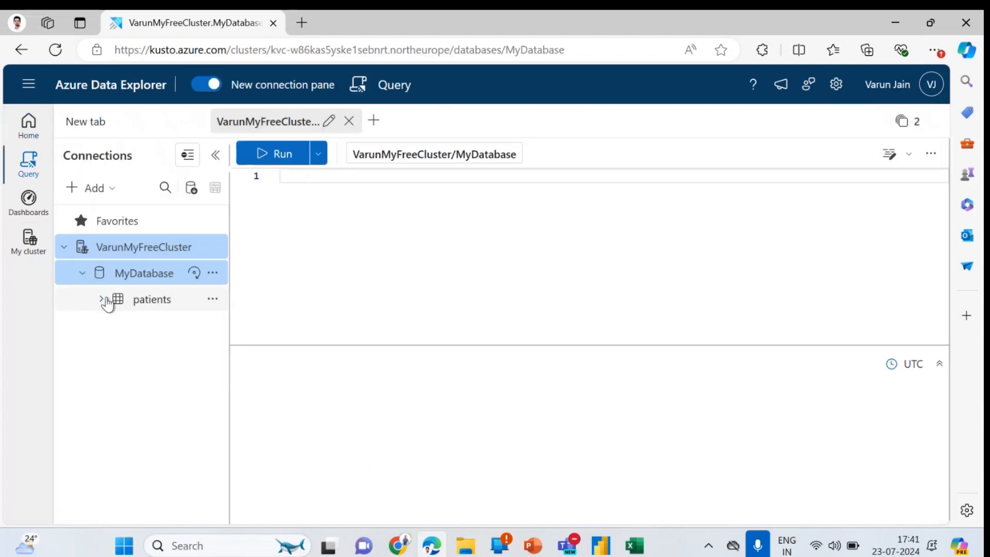
click(194, 273)
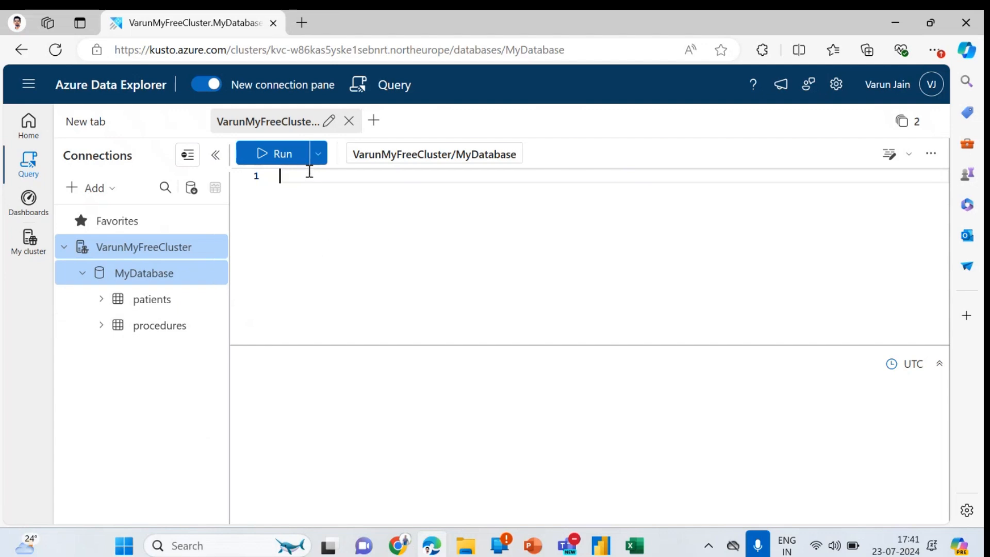
text(patients)
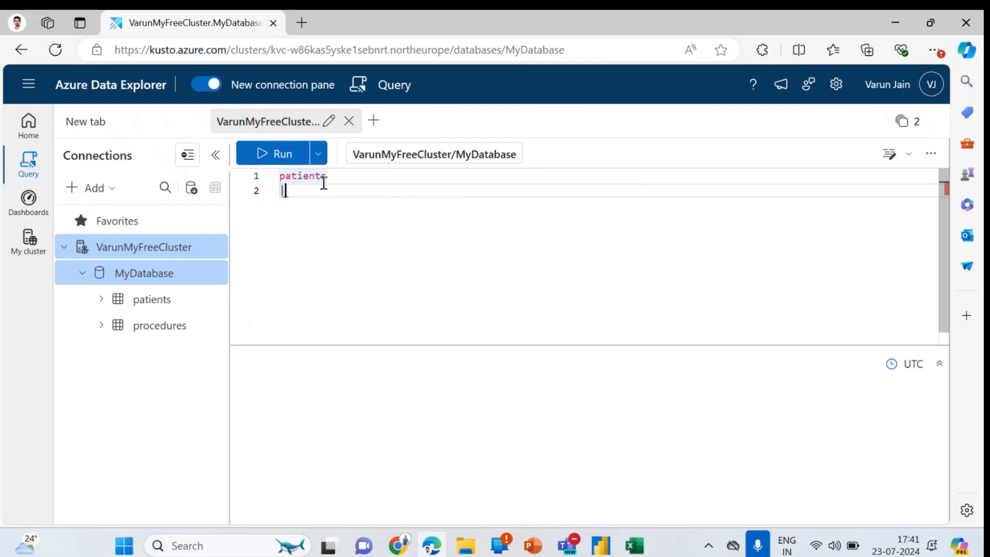
click(275, 152)
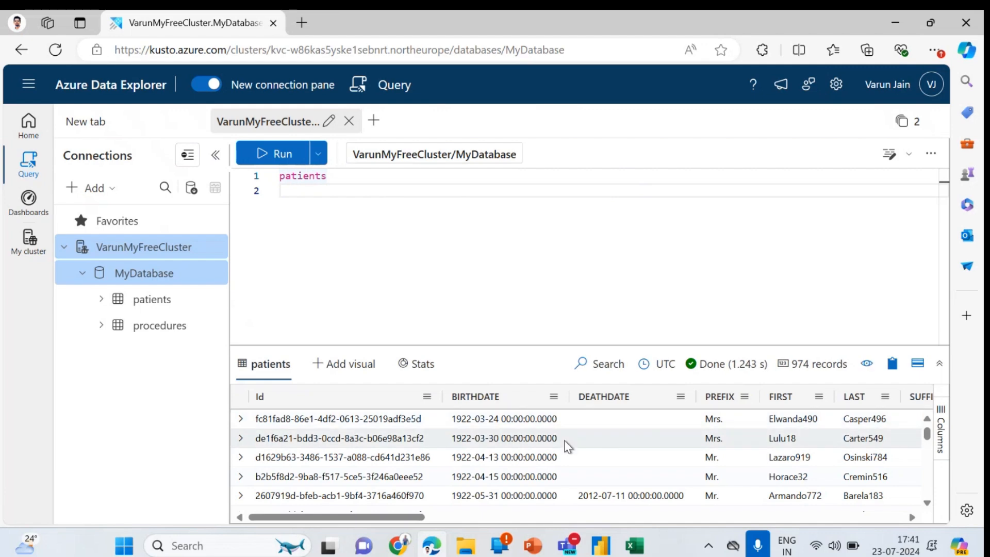
scroll(right, 3)
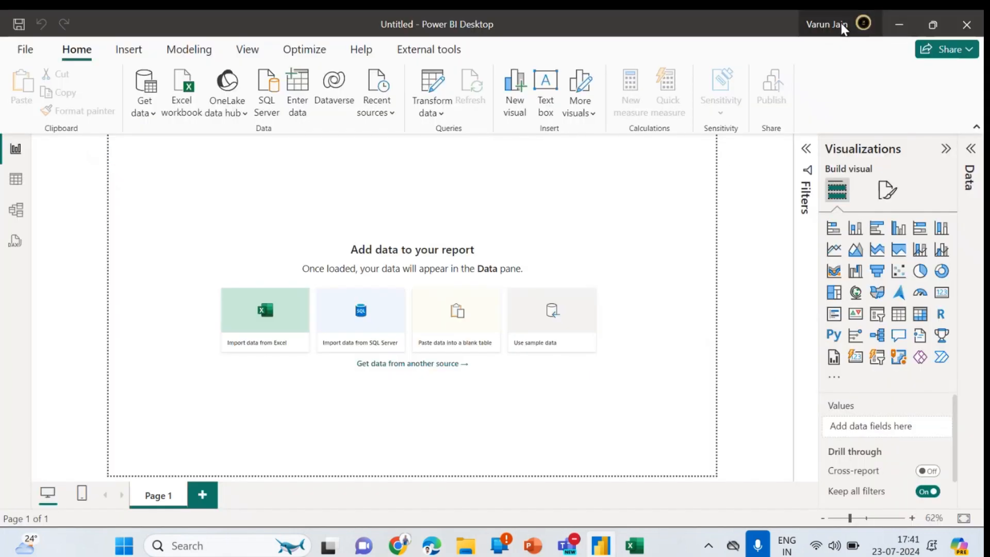
mouse_move(715, 95)
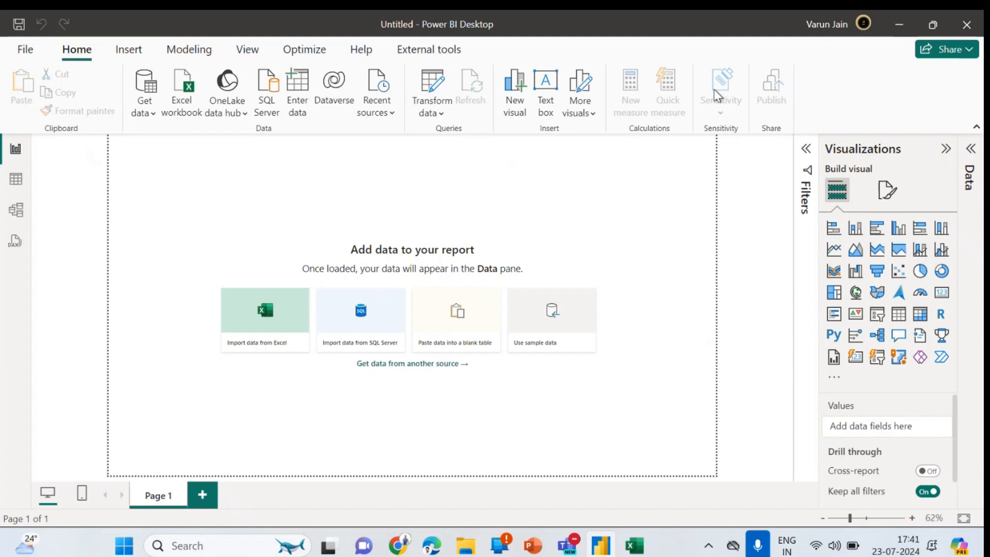
mouse_move(108, 151)
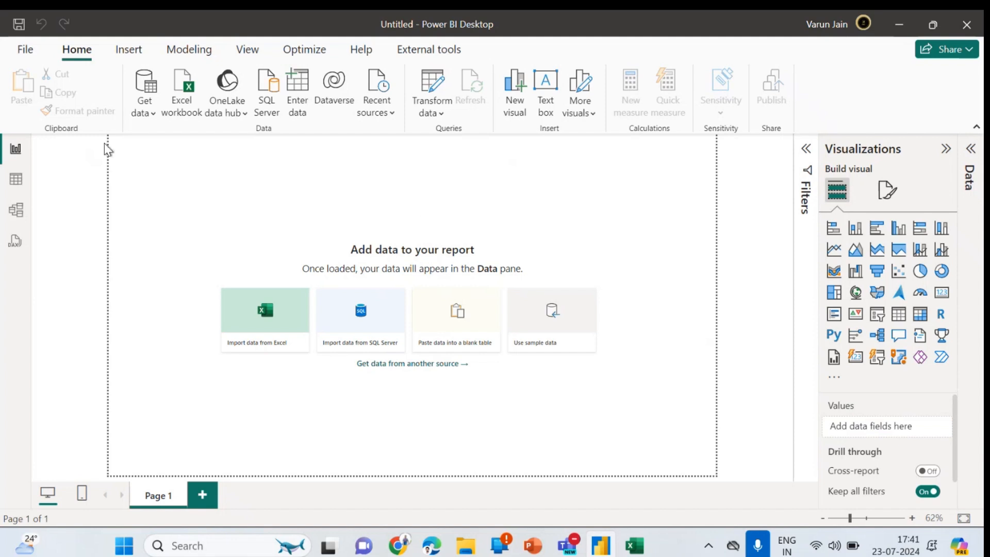
Search Get data for 'Kus' and start the Azure Data Explorer (Kusto) connector
click(144, 92)
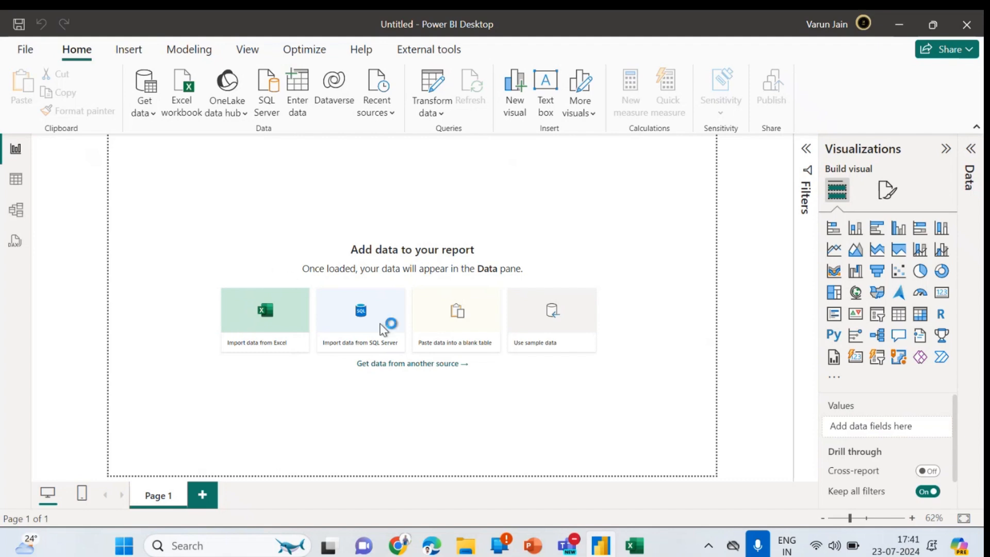
click(412, 363)
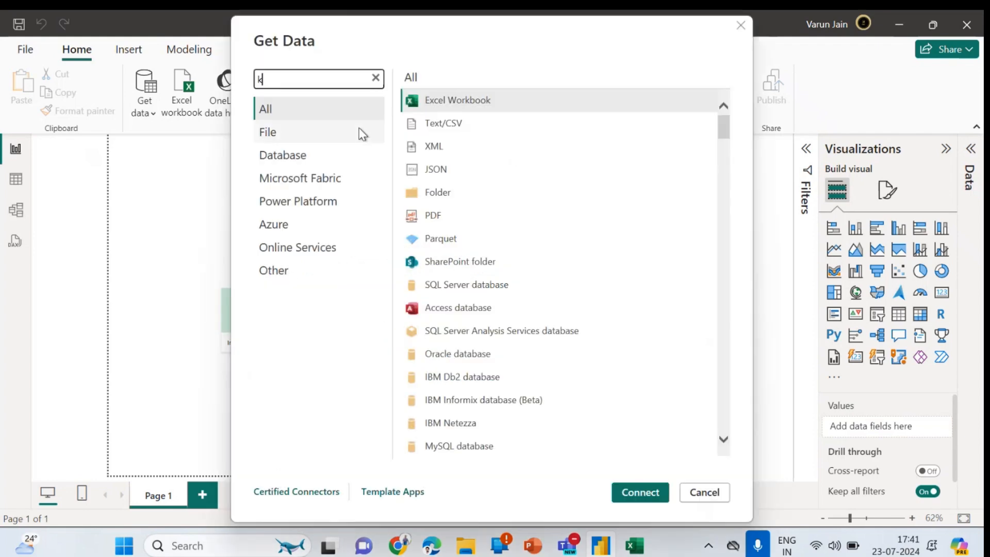
text(u)
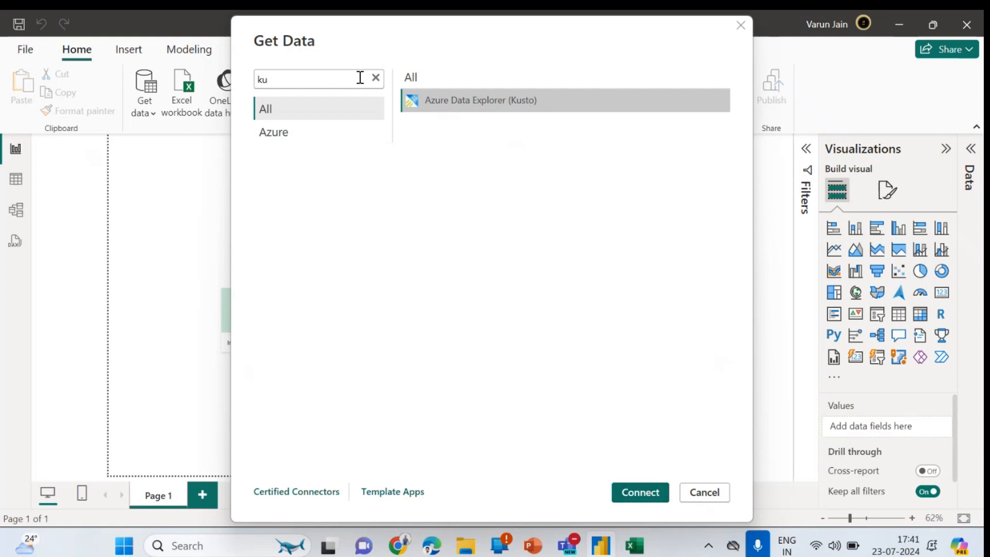
click(376, 77)
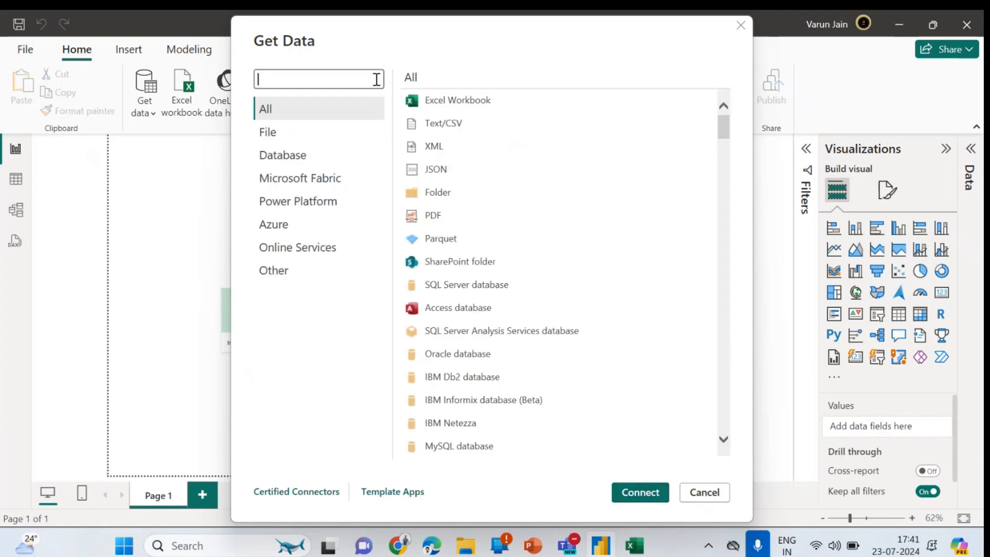
text(Kus)
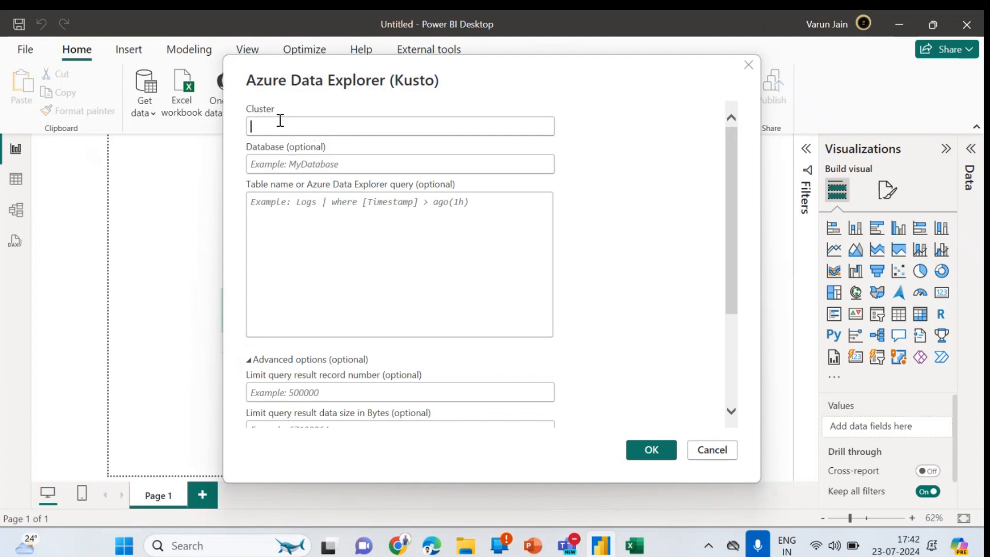
mouse_move(407, 541)
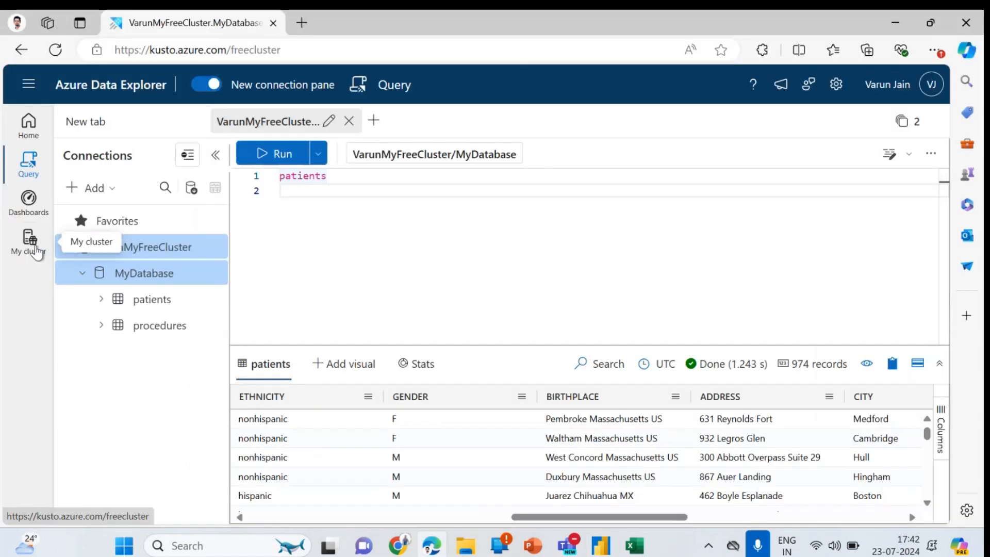
click(29, 244)
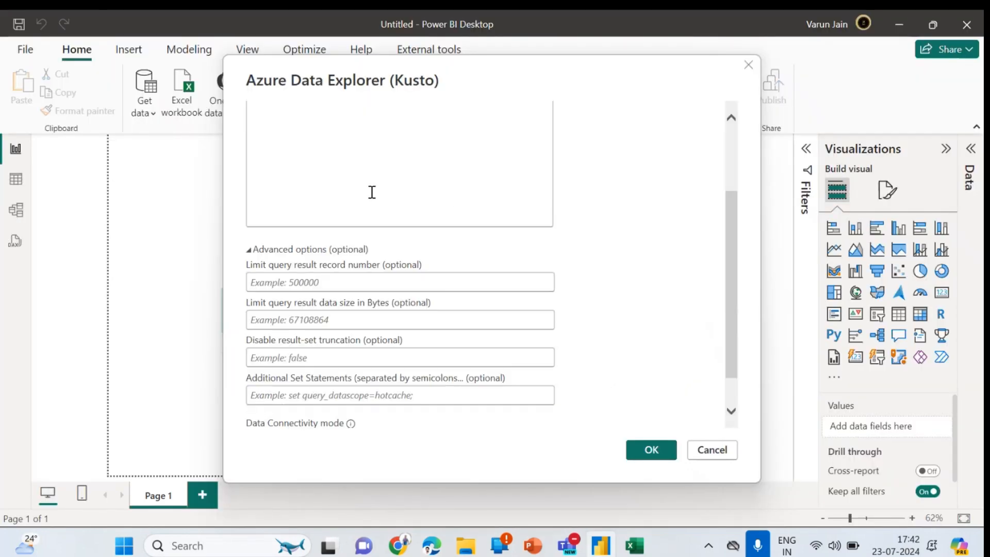
text(https://kvc-w86kas5yske1sebnrt.northeurope.kusto.windows.net)
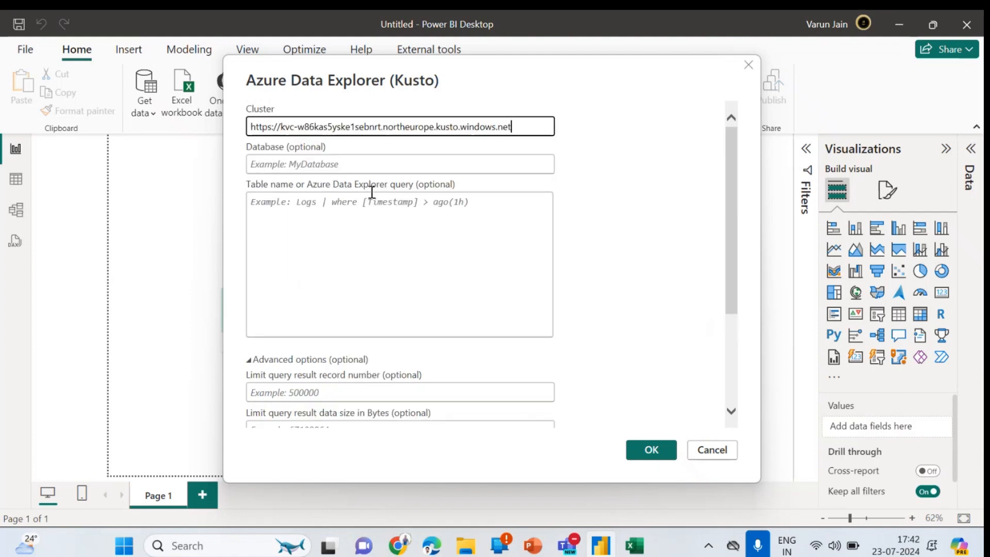
scroll(down, 3)
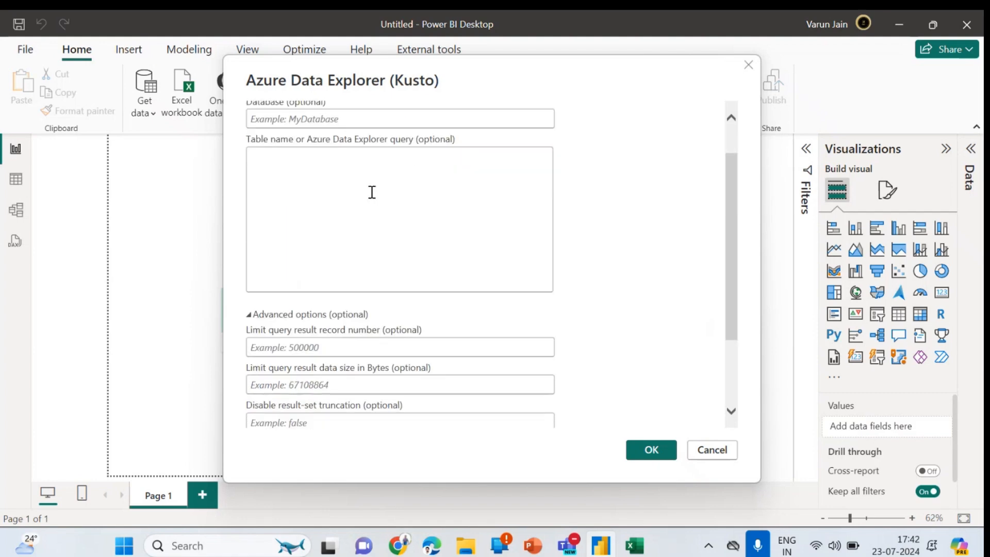
scroll(down, 3)
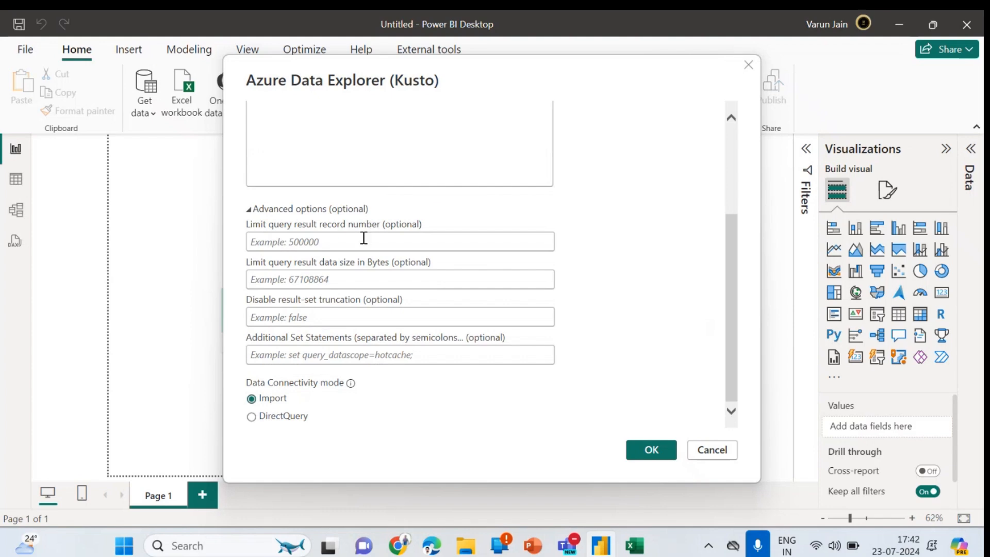
mouse_move(308, 261)
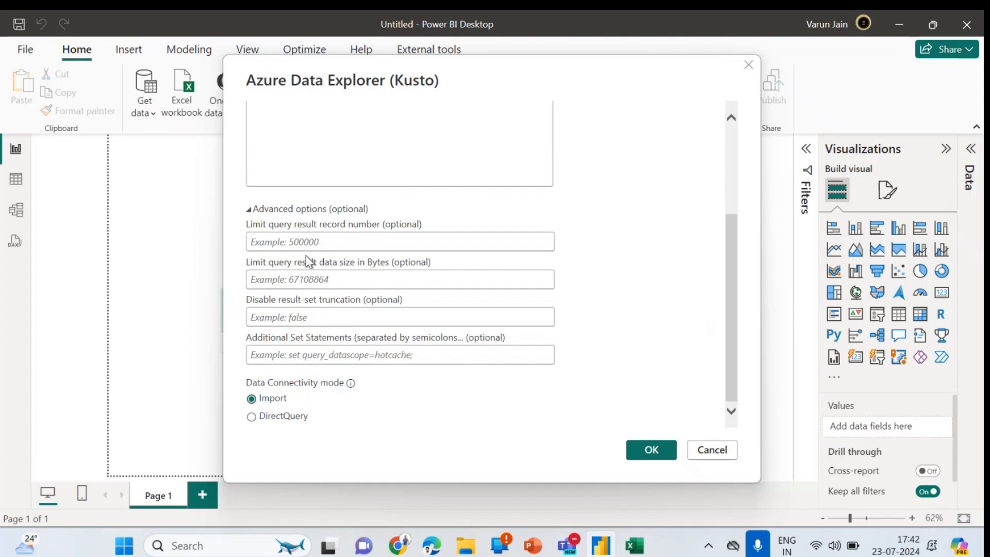
mouse_move(288, 371)
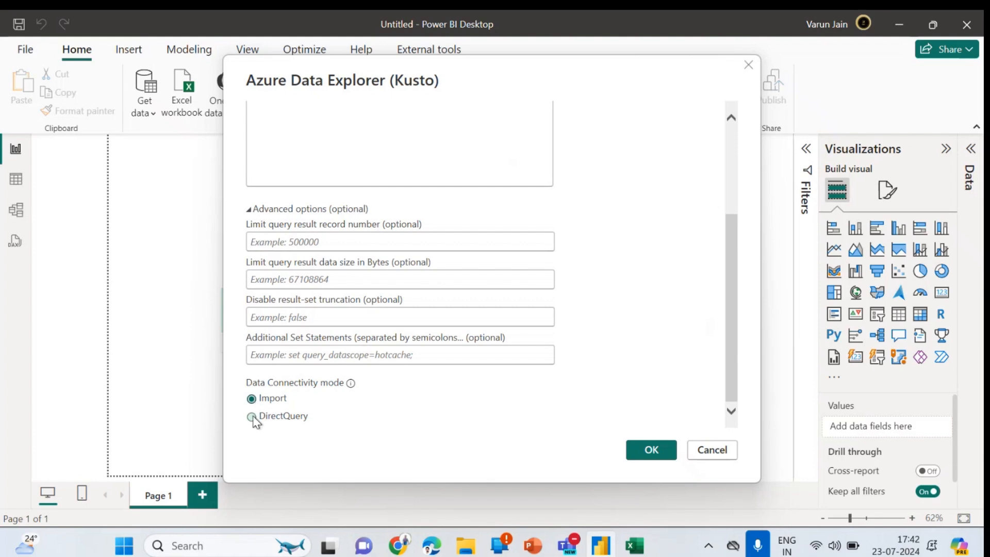
Set the connection to DirectQuery mode and confirm the Kusto connection settings
click(252, 416)
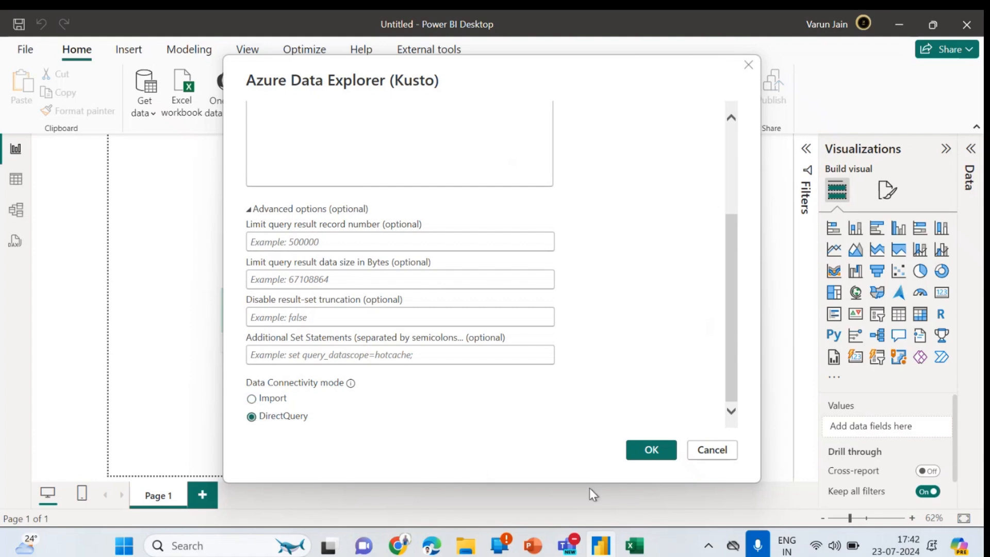
click(651, 450)
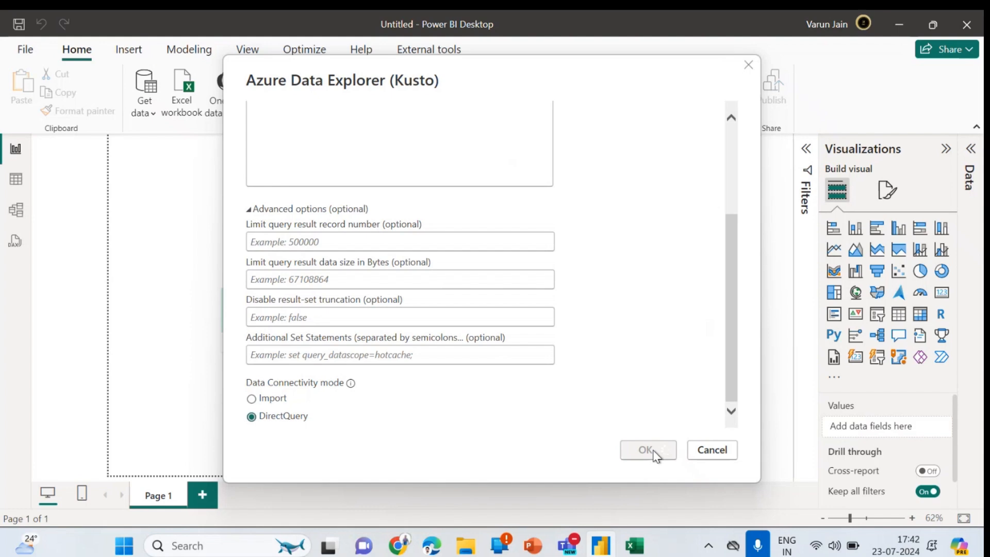
click(644, 450)
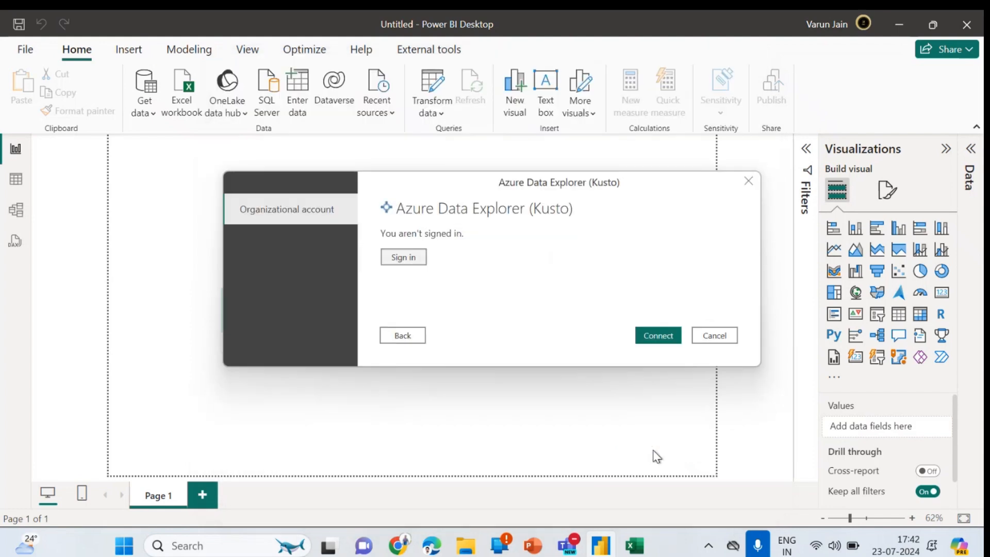
Sign in with the organizational account and connect to the free cluster
click(403, 257)
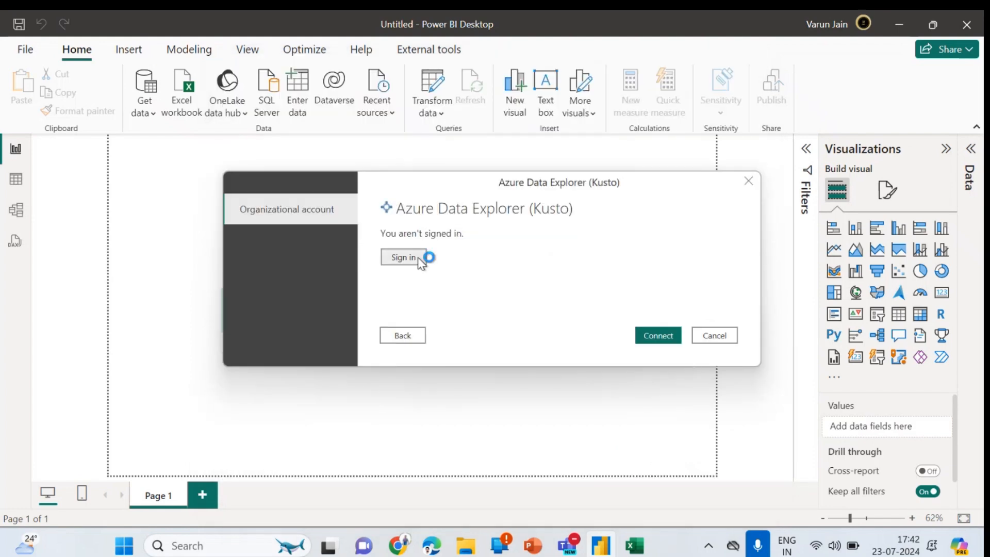
click(403, 257)
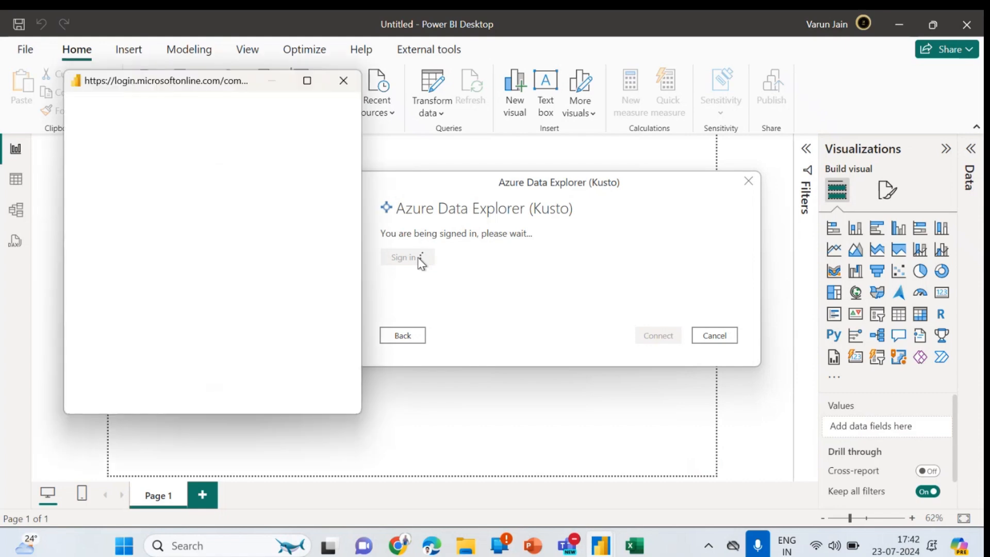
click(403, 257)
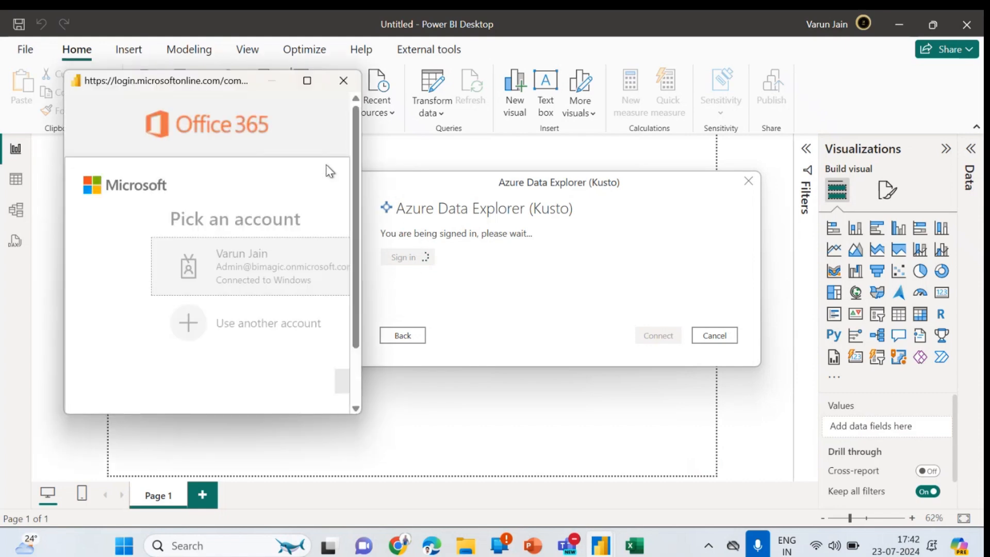
click(250, 266)
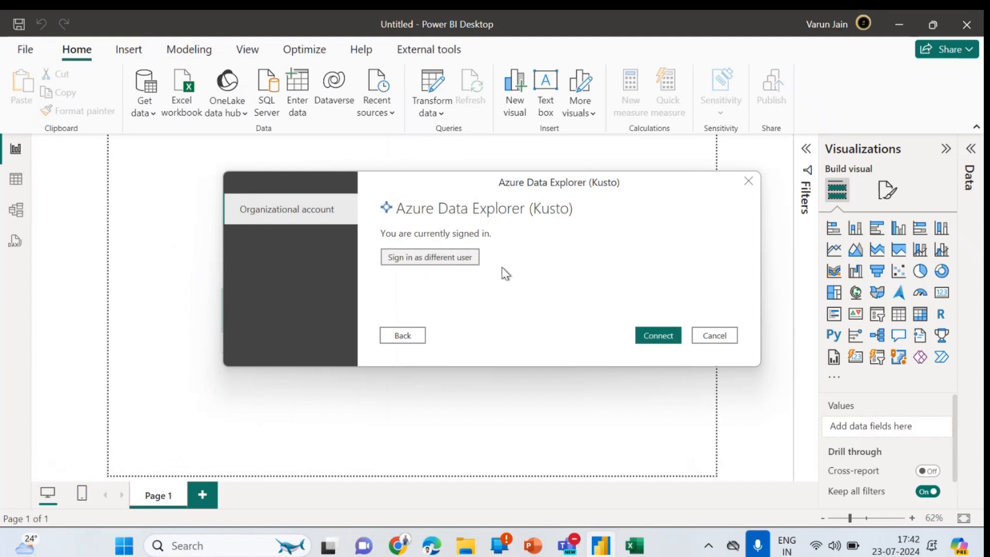
mouse_move(666, 311)
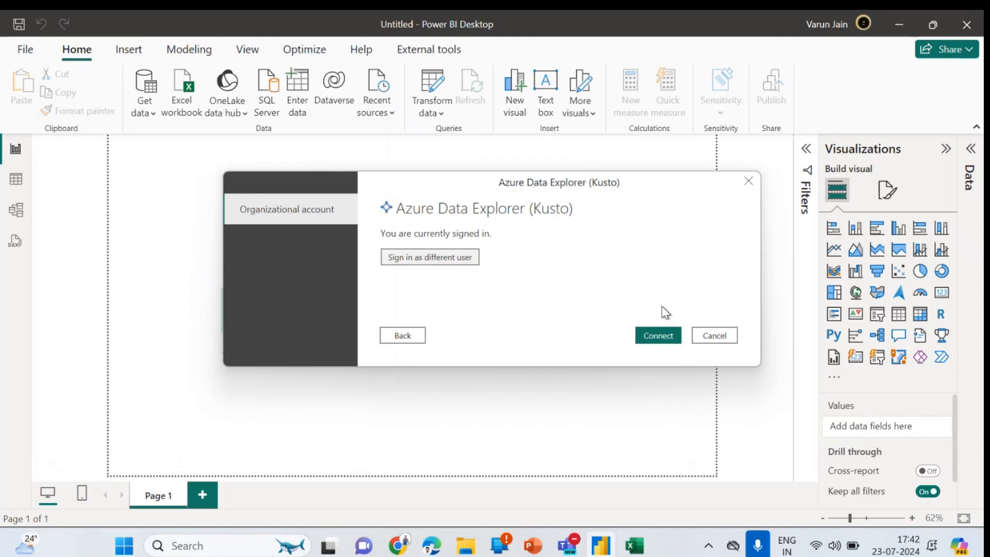
click(657, 335)
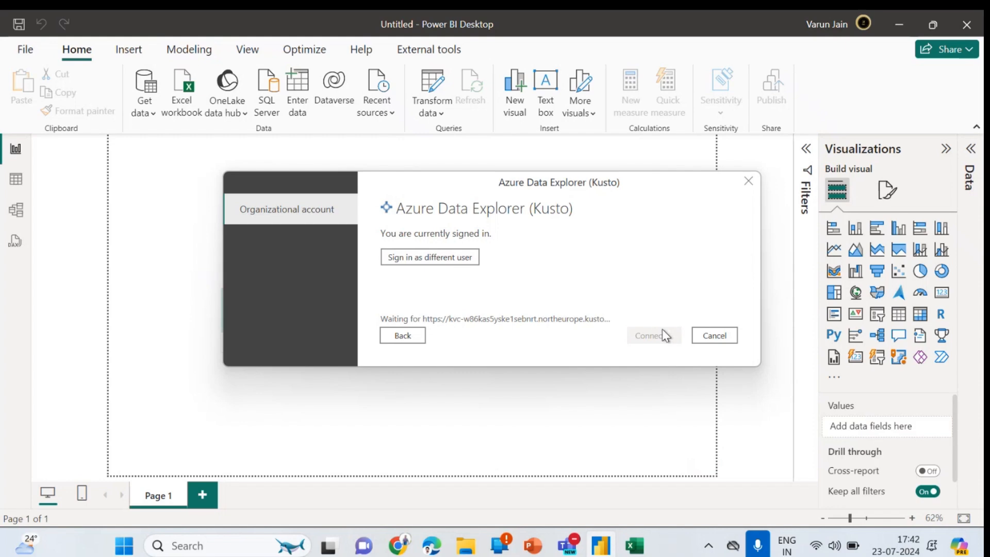
click(714, 336)
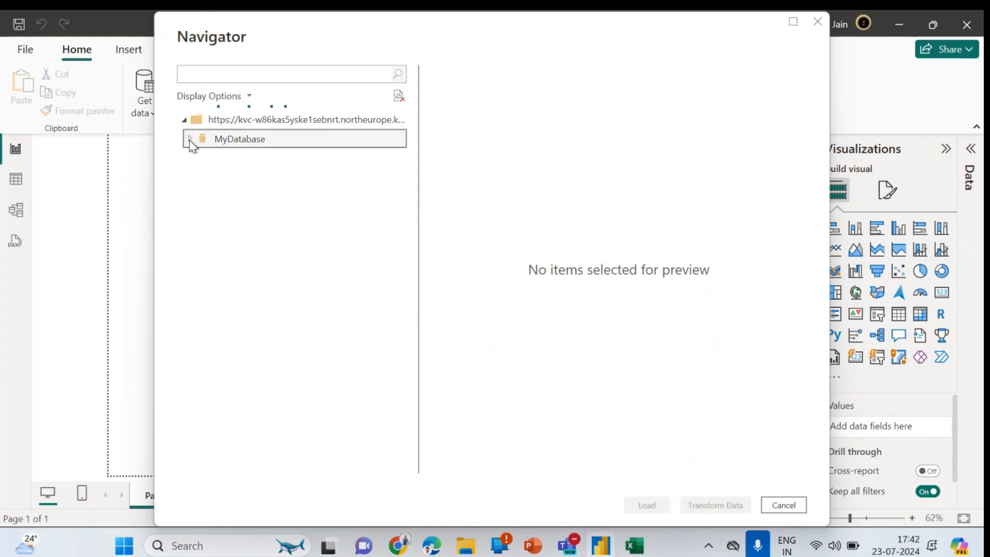
Load the patients table from MyDatabase in the Navigator into the report
click(190, 140)
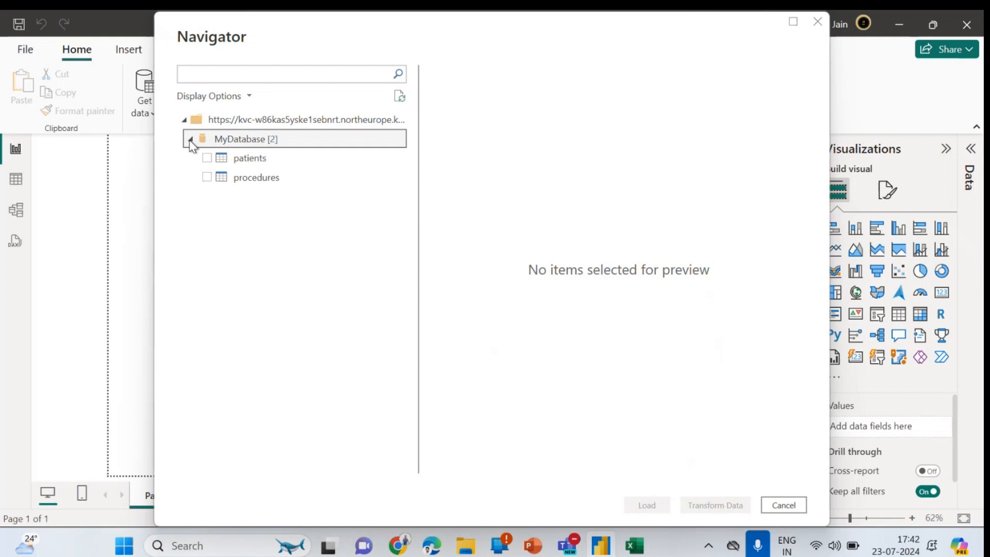
mouse_move(234, 133)
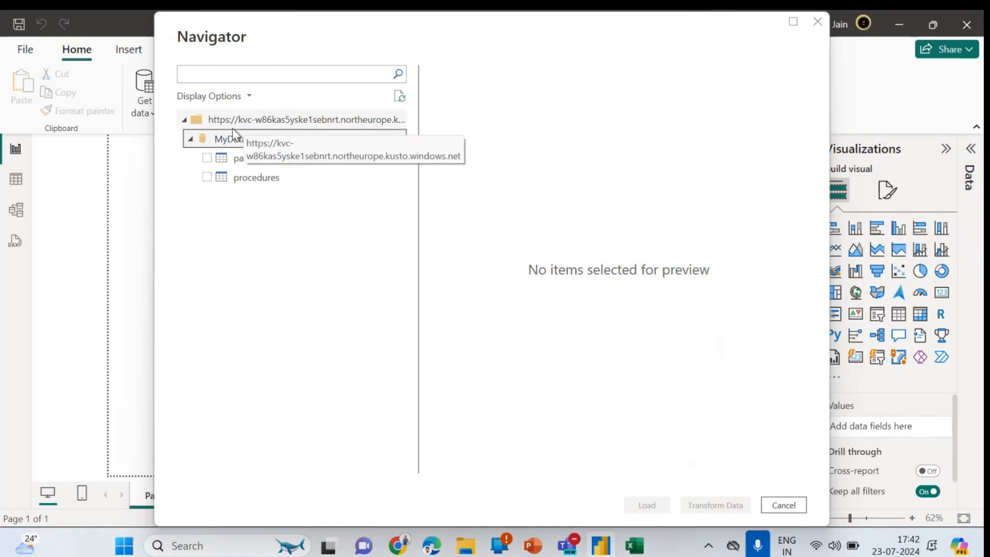
click(206, 158)
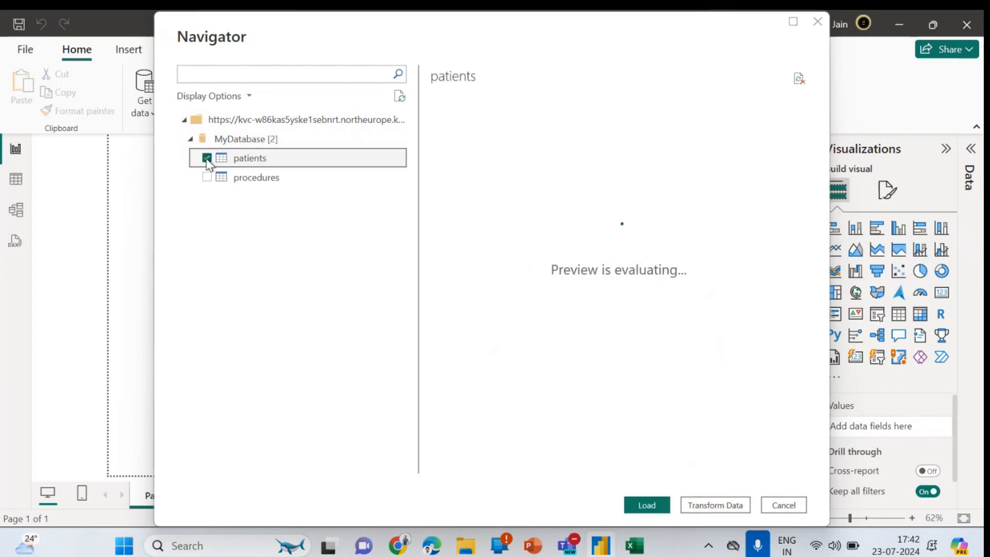
click(207, 177)
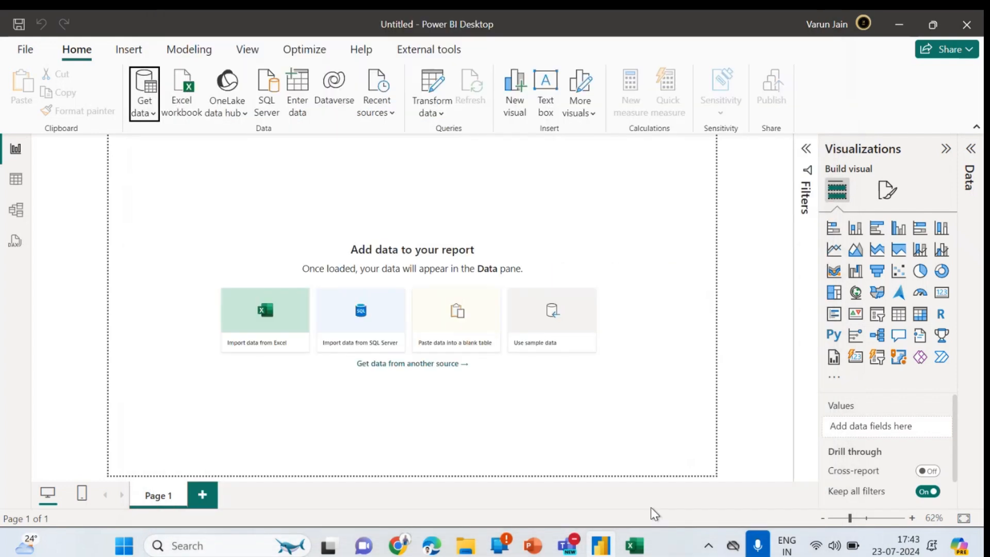
mouse_move(145, 92)
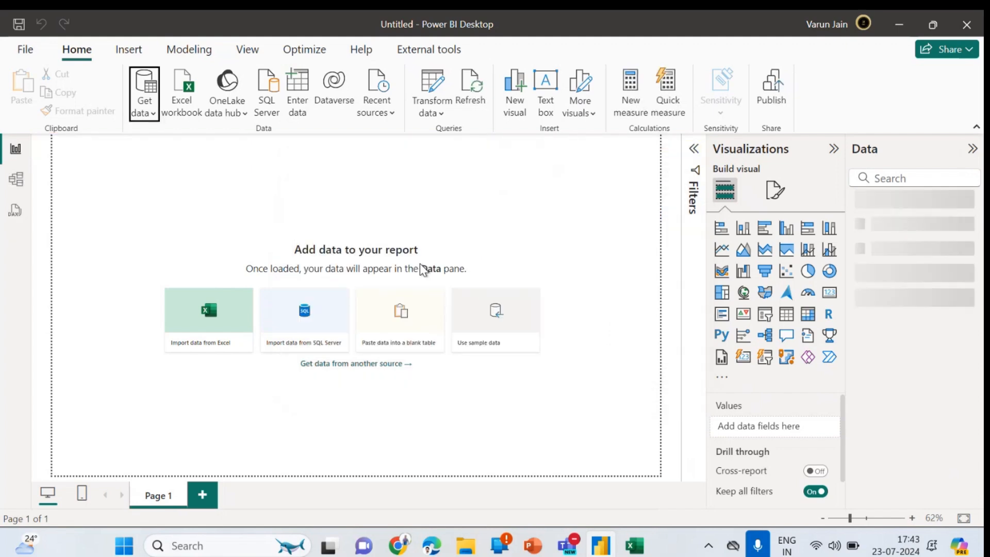
Add patients ADDRESS, BIRTHDATE, COUNTY, CITY and BIRTHPLACE to a table visual and resize it
click(303, 319)
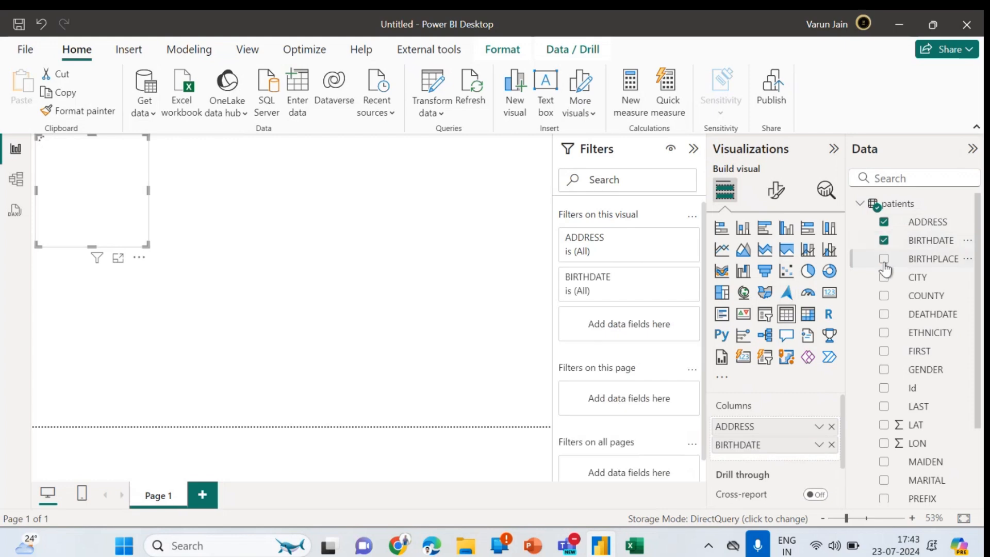
click(884, 277)
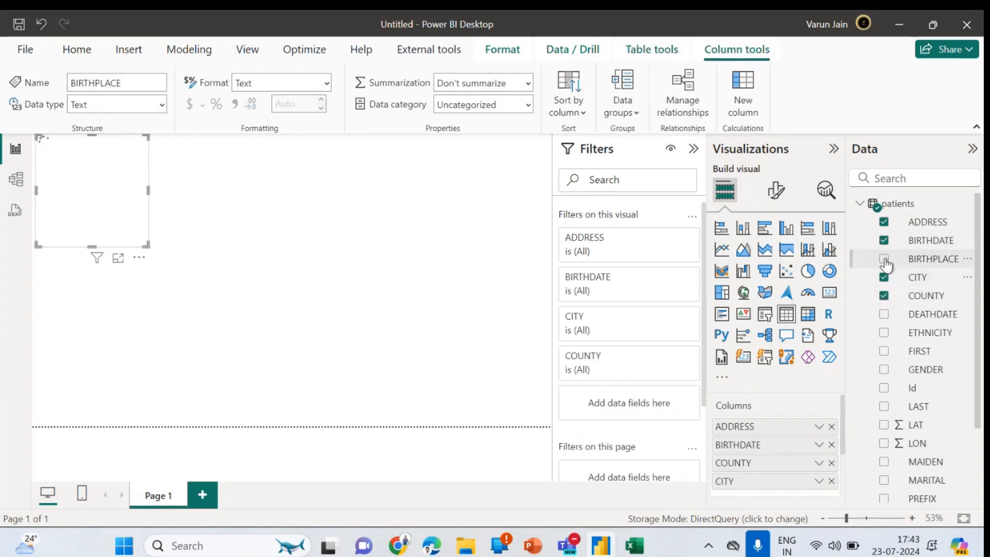
click(884, 258)
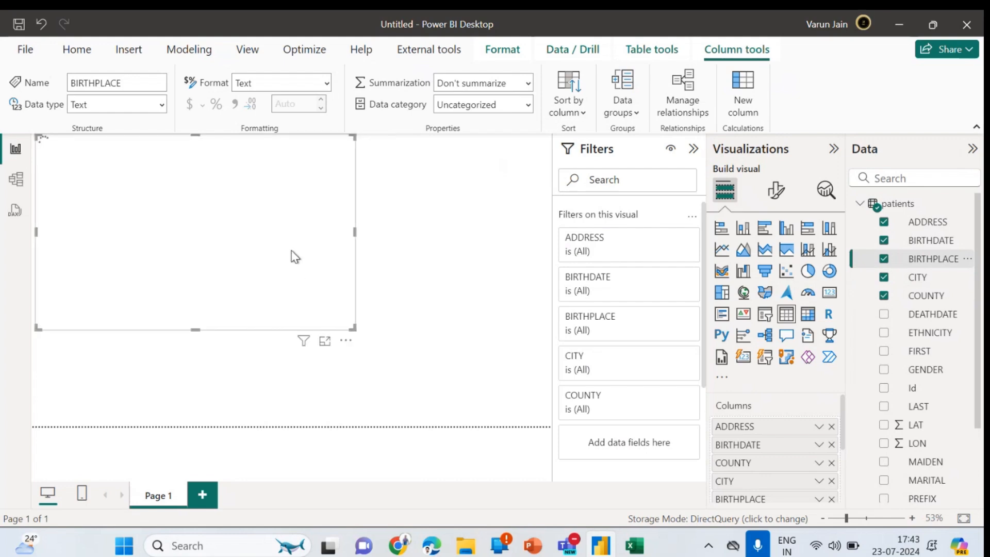
drag(294, 255, 324, 281)
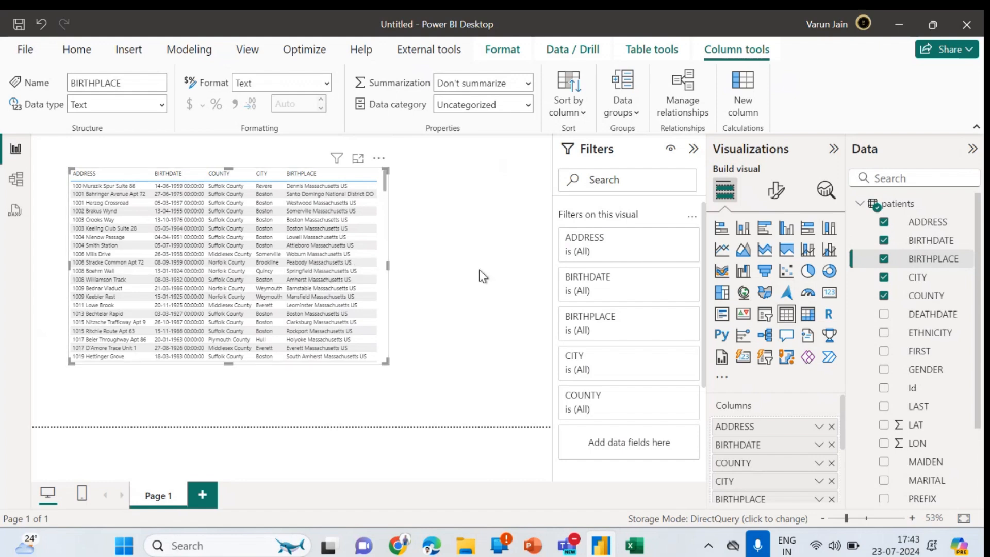
scroll(down, 3)
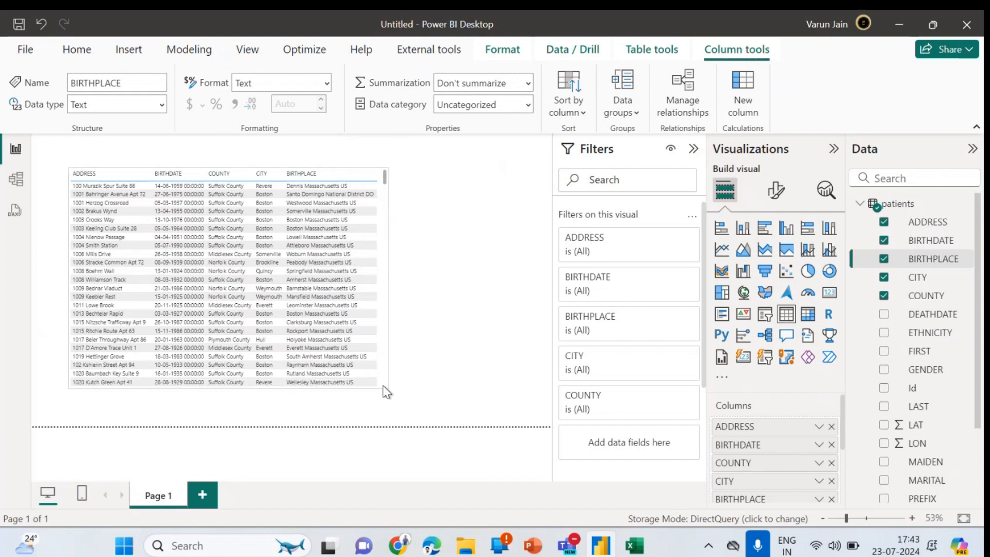